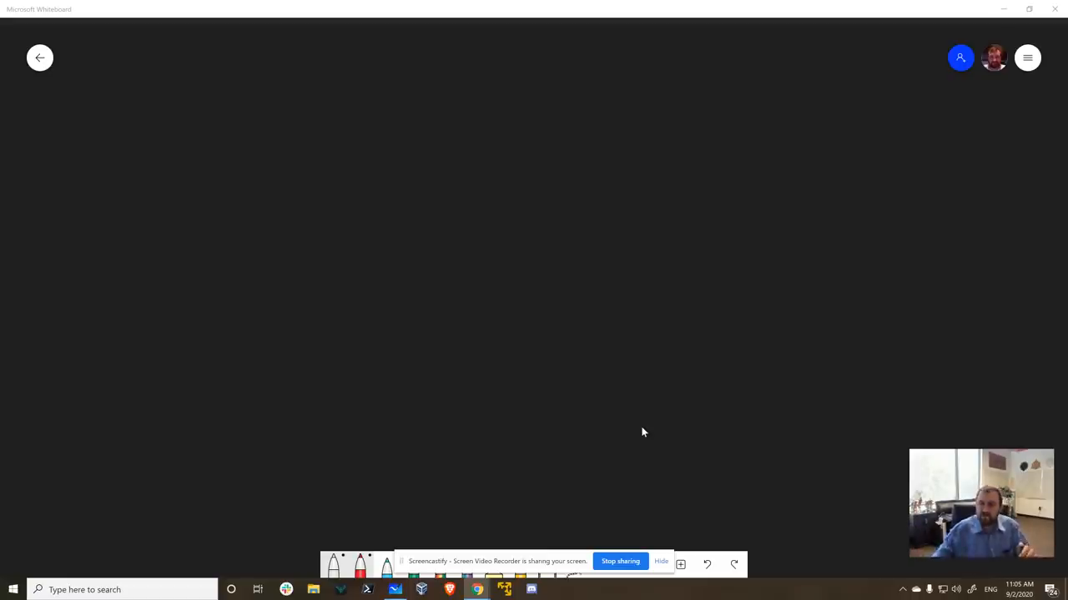
mouse_move(464, 160)
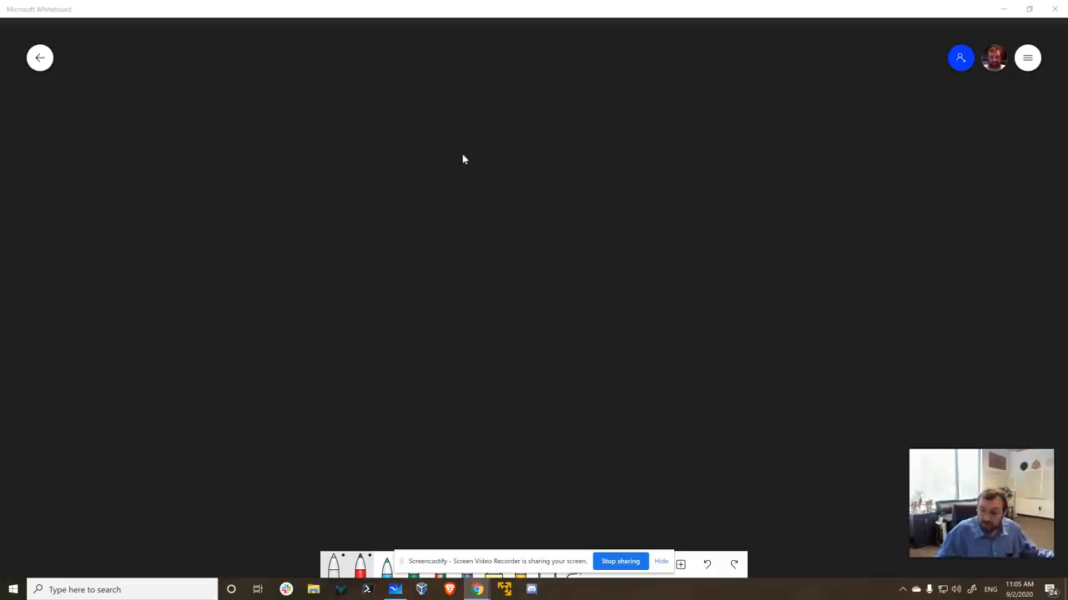
mouse_move(292, 179)
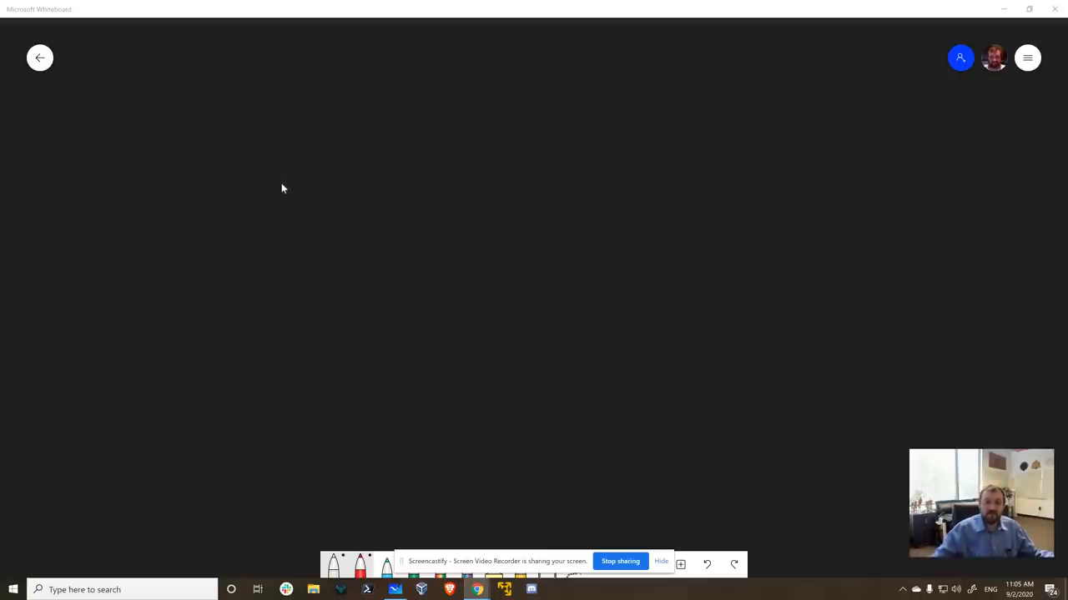
mouse_move(168, 88)
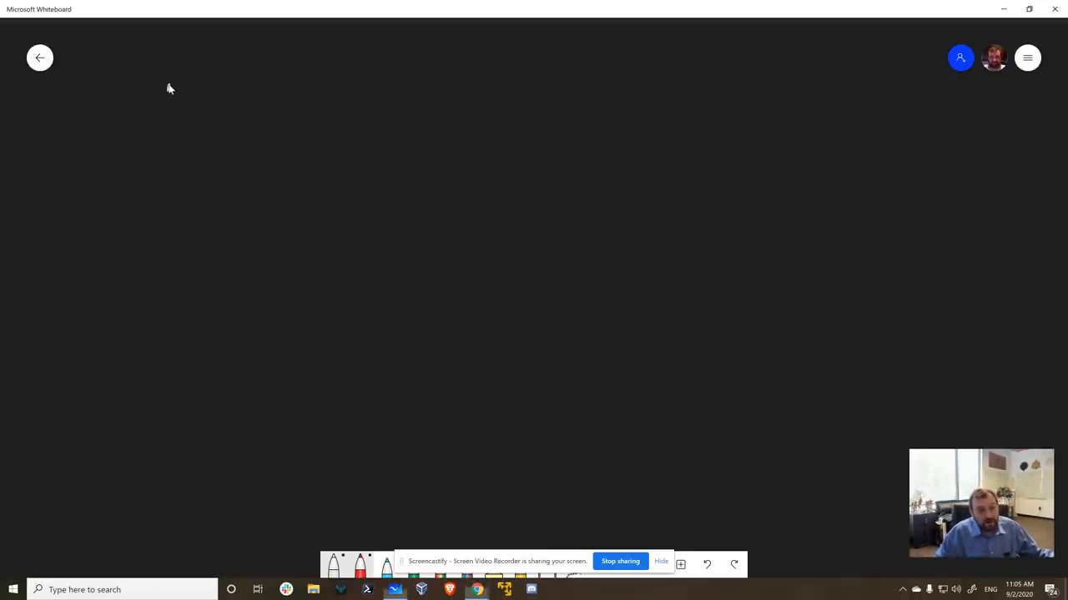
- Handwrite 'August', 'Solid, Stable, Performance' and '1.19', then draw a dividing line and checkmark
drag(167, 84, 215, 113)
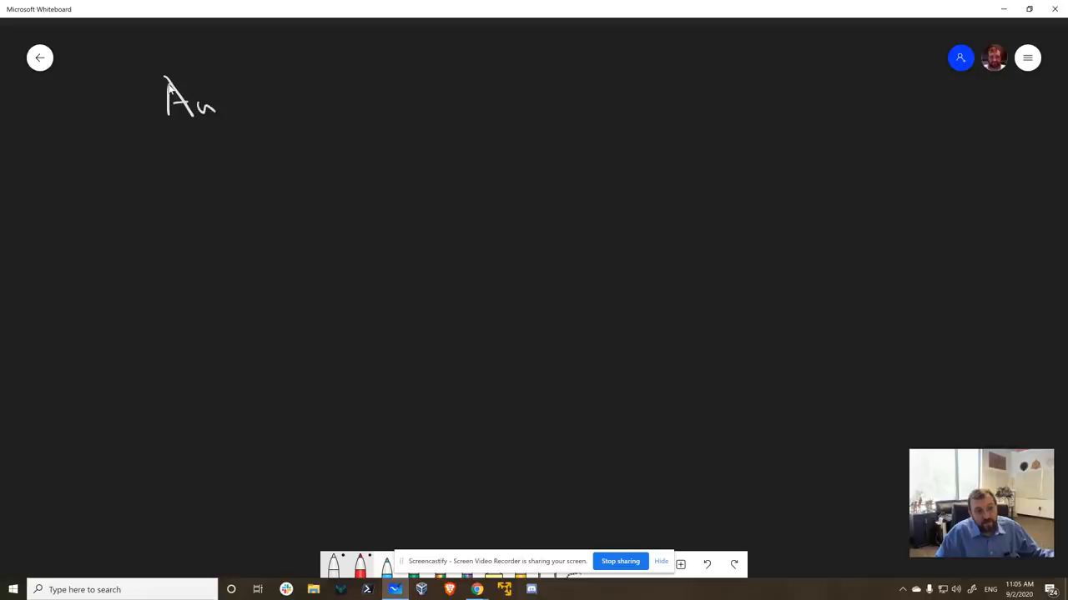
drag(213, 113, 267, 100)
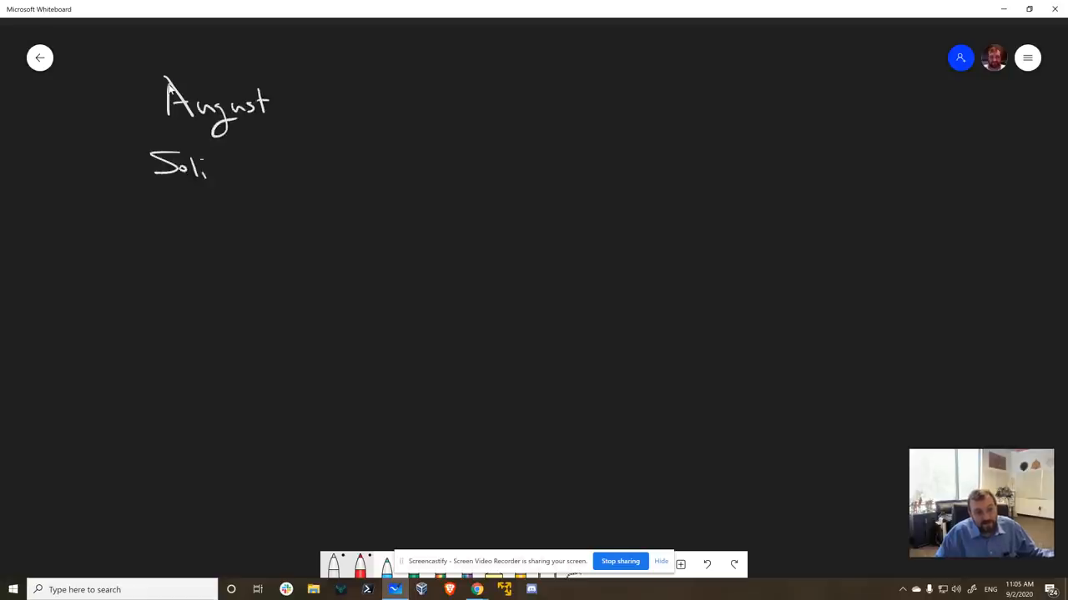
drag(208, 165, 283, 165)
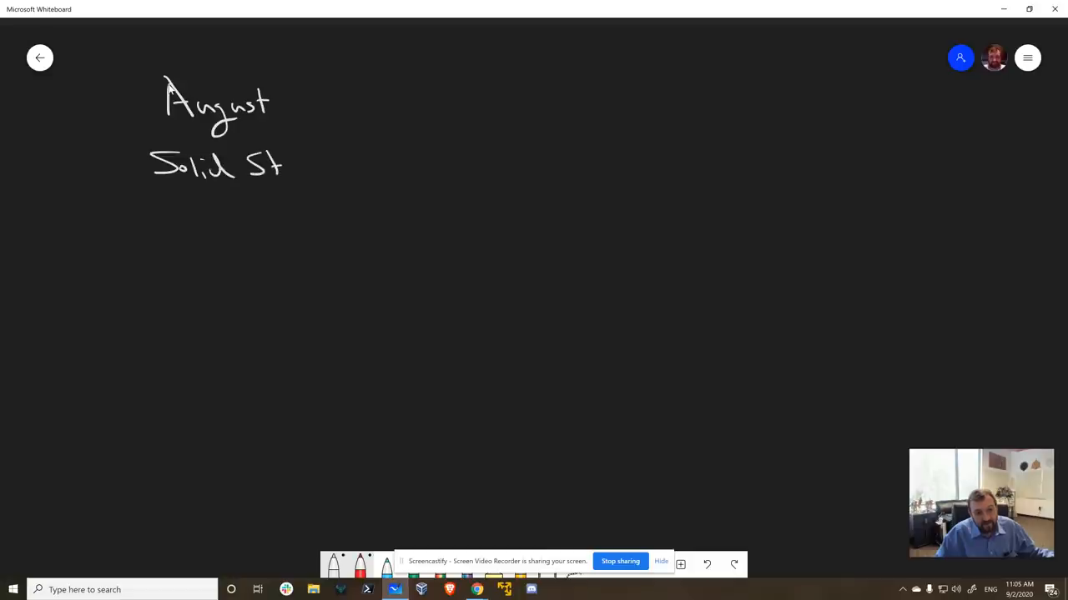
drag(288, 163, 375, 163)
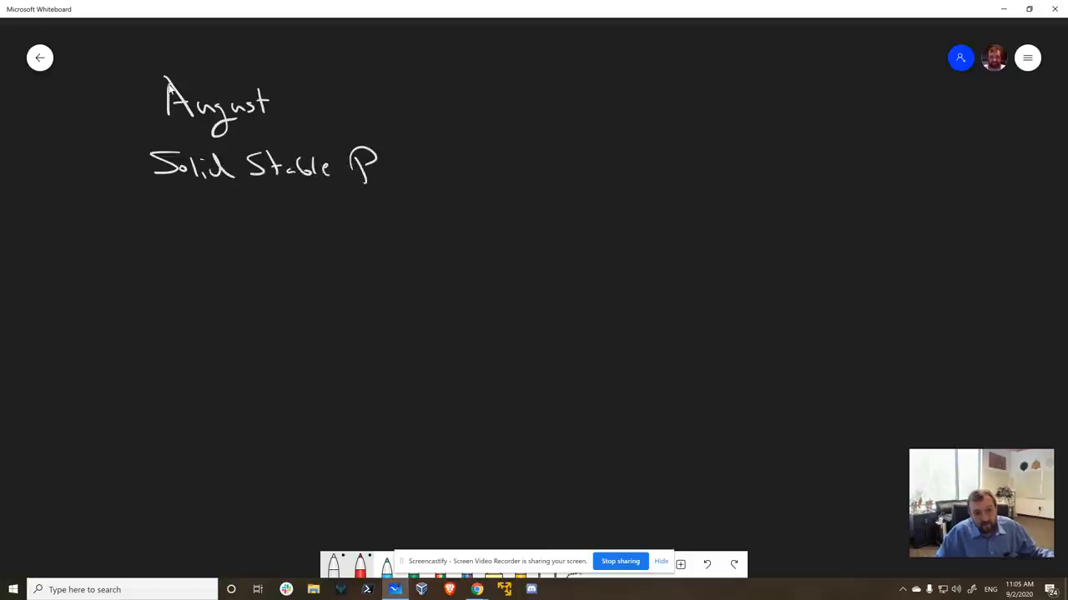
drag(380, 171, 446, 175)
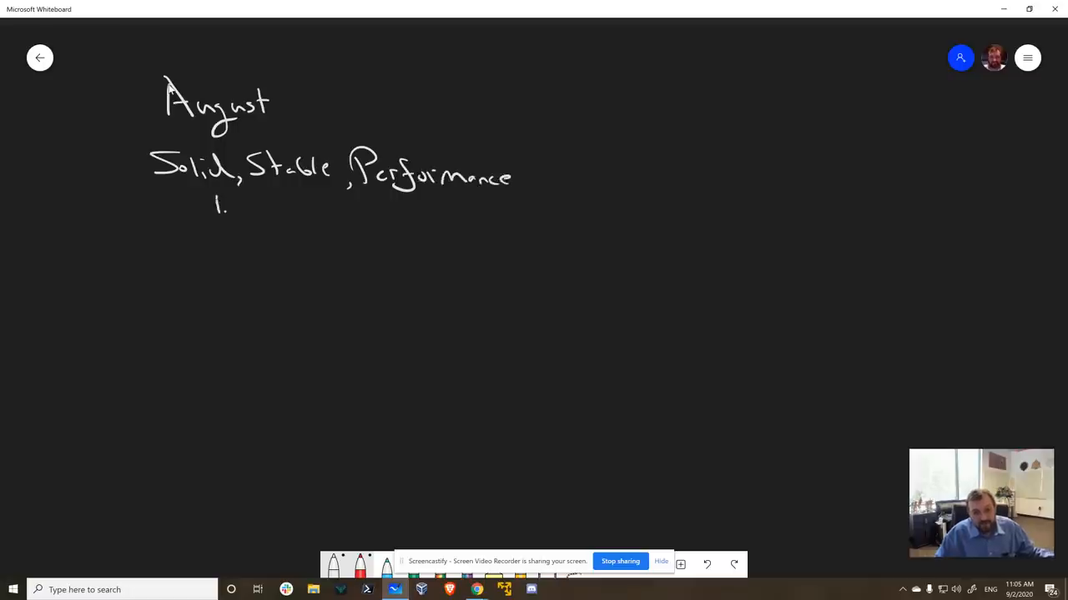
drag(231, 207, 246, 213)
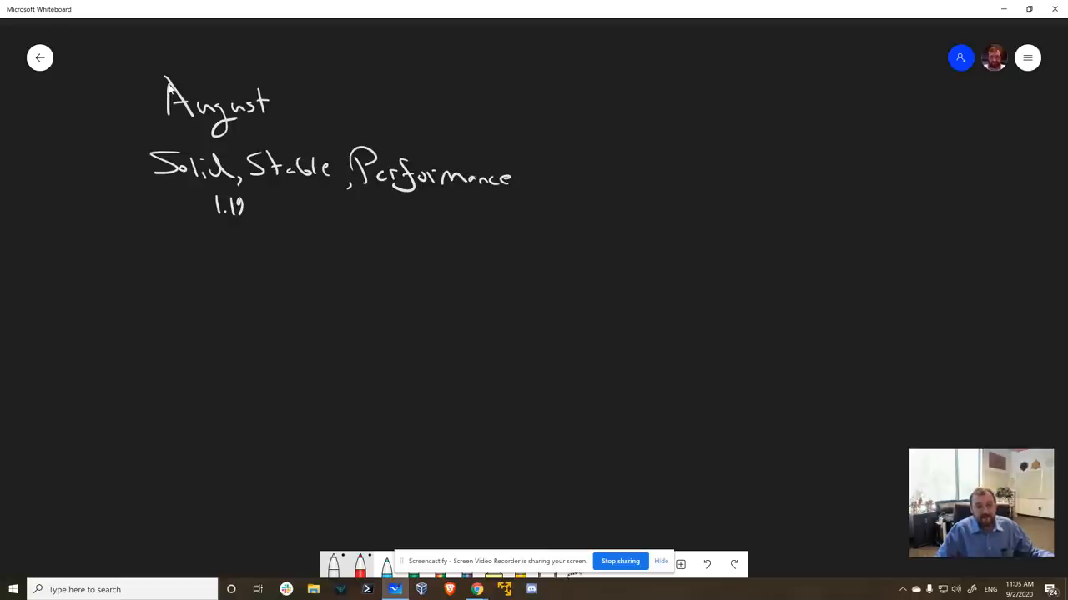
drag(136, 244, 498, 248)
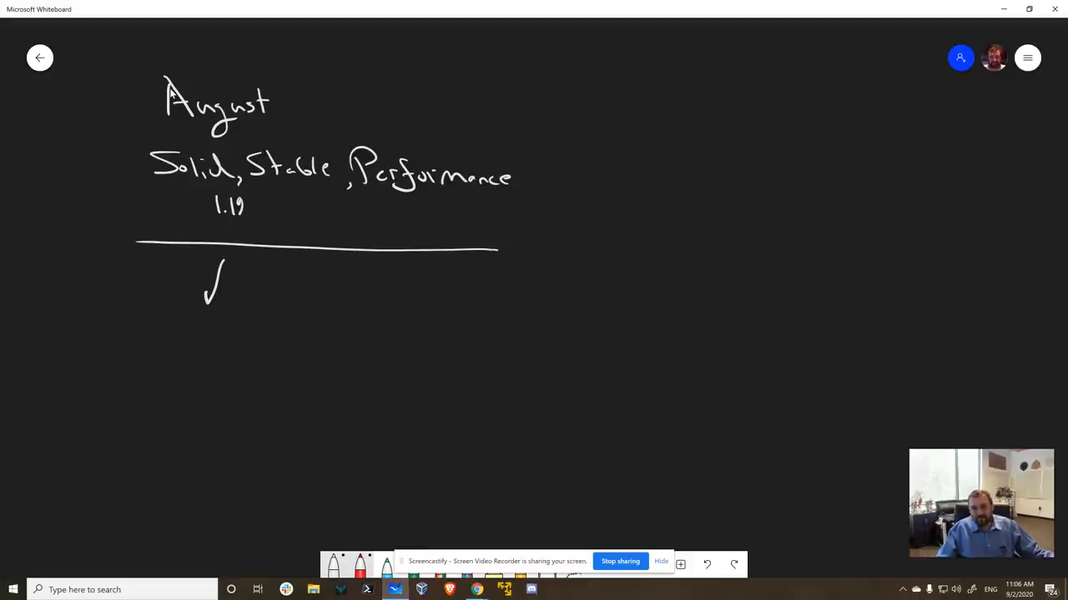
- Draw a vertical divider right of the August notes to head a Sept column
drag(534, 88, 540, 348)
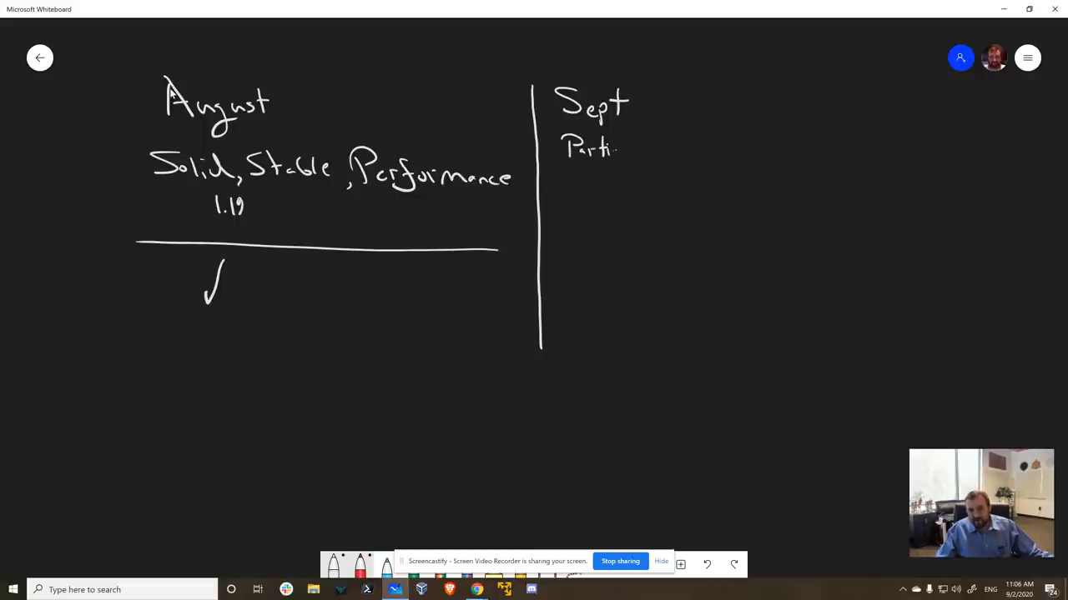
- Finish 'Partial delegation' under Sept and write '1 -> N Pools' beneath it
drag(617, 148, 667, 149)
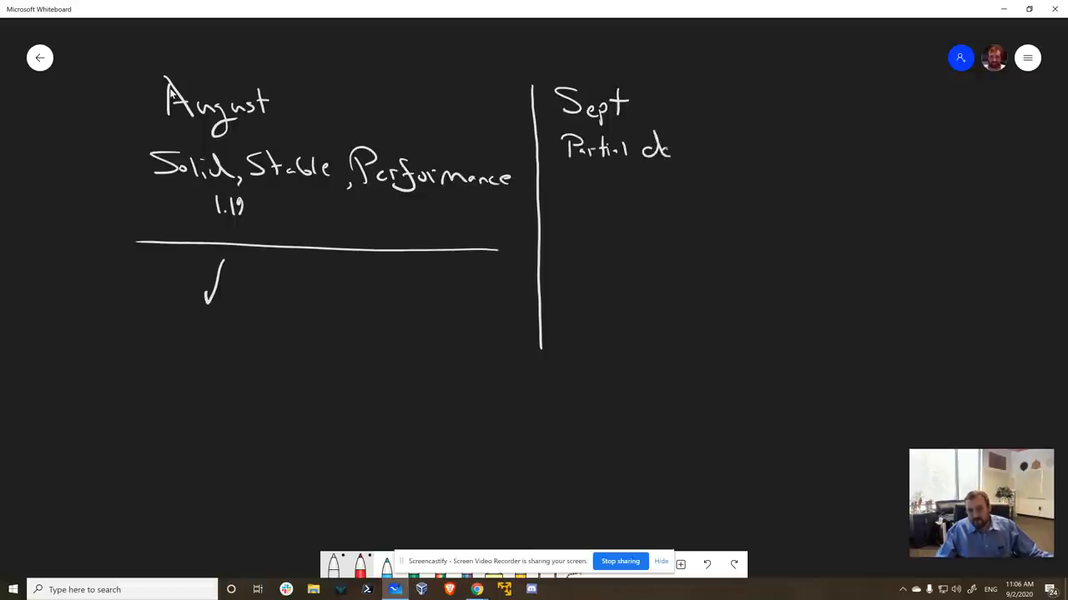
drag(667, 150, 713, 154)
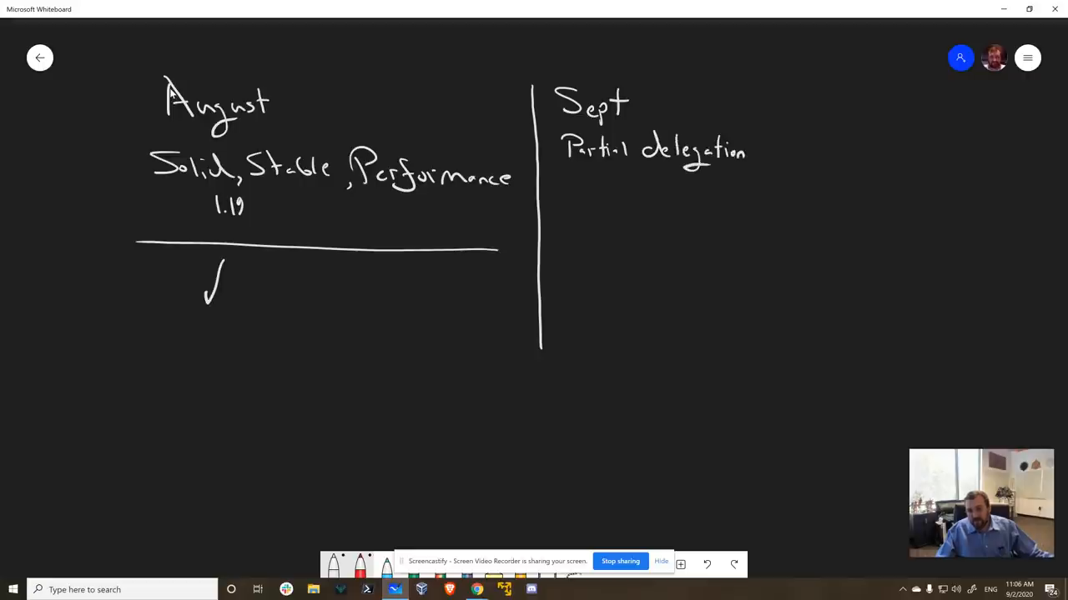
drag(582, 182, 582, 207)
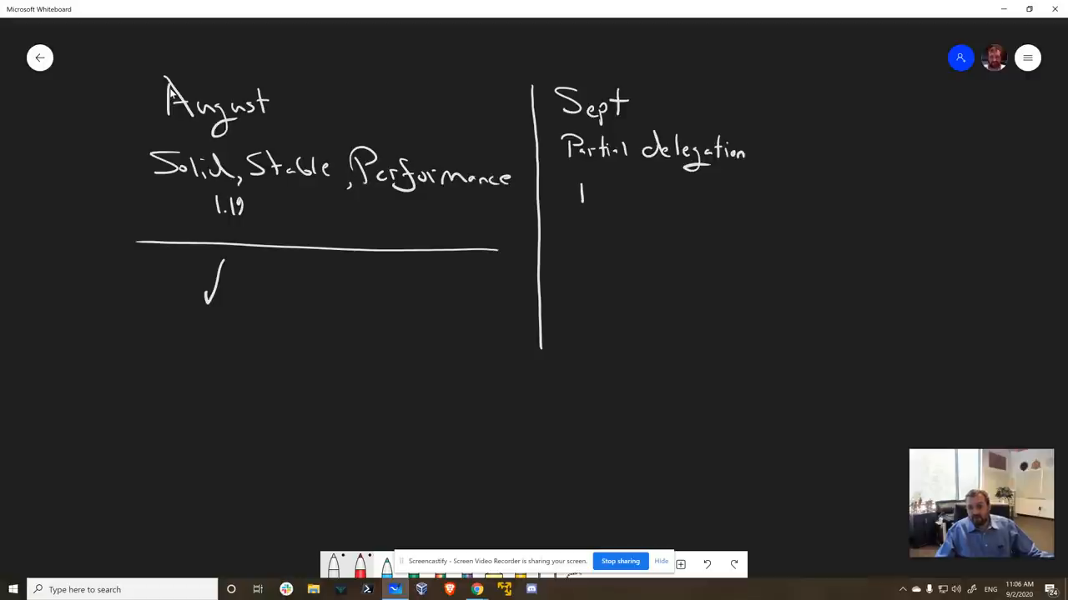
drag(600, 200, 667, 200)
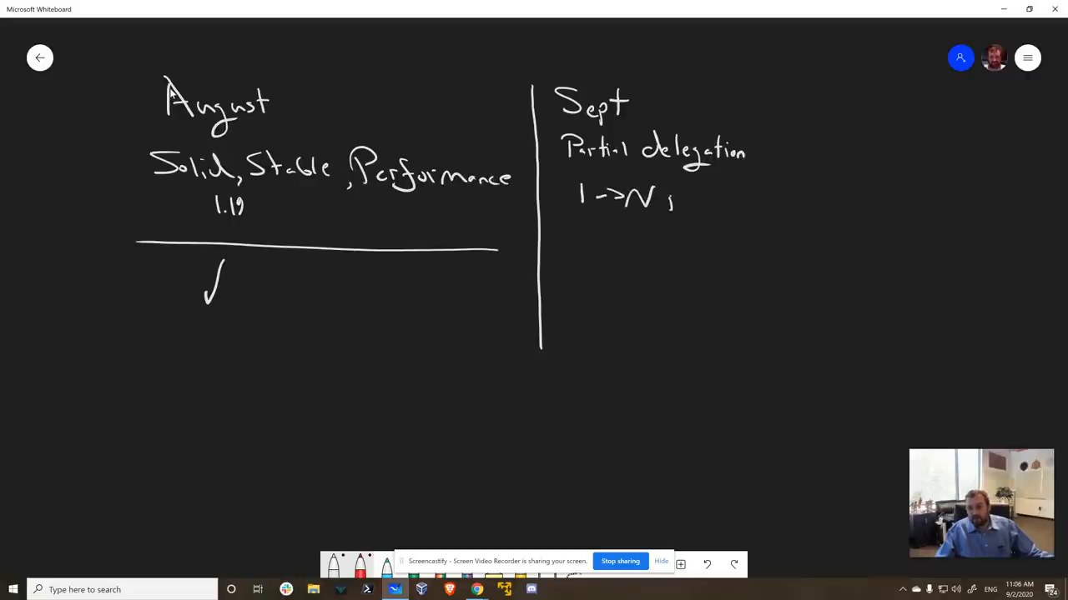
drag(667, 205, 721, 200)
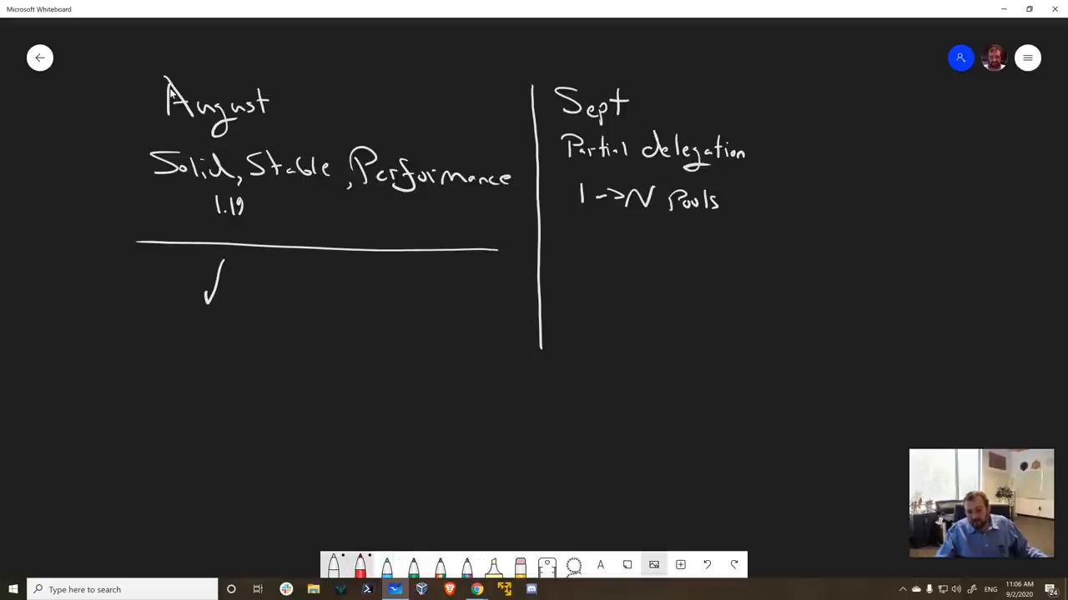
- In blue ink, draw a down arrow from Pools to 'Portfolio', then begin 'Smash' below
click(386, 564)
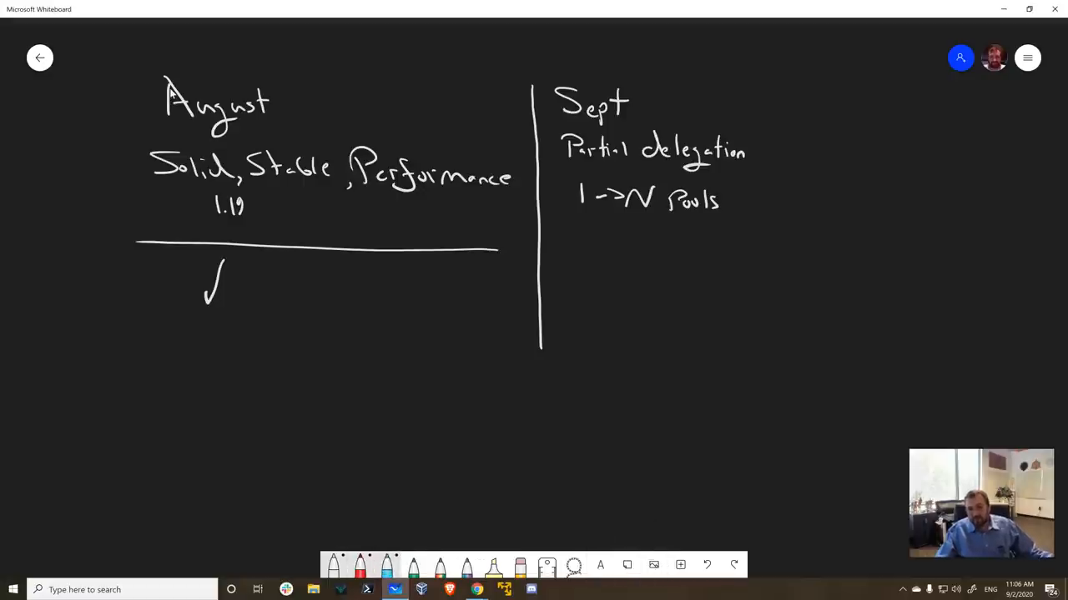
drag(601, 225, 592, 276)
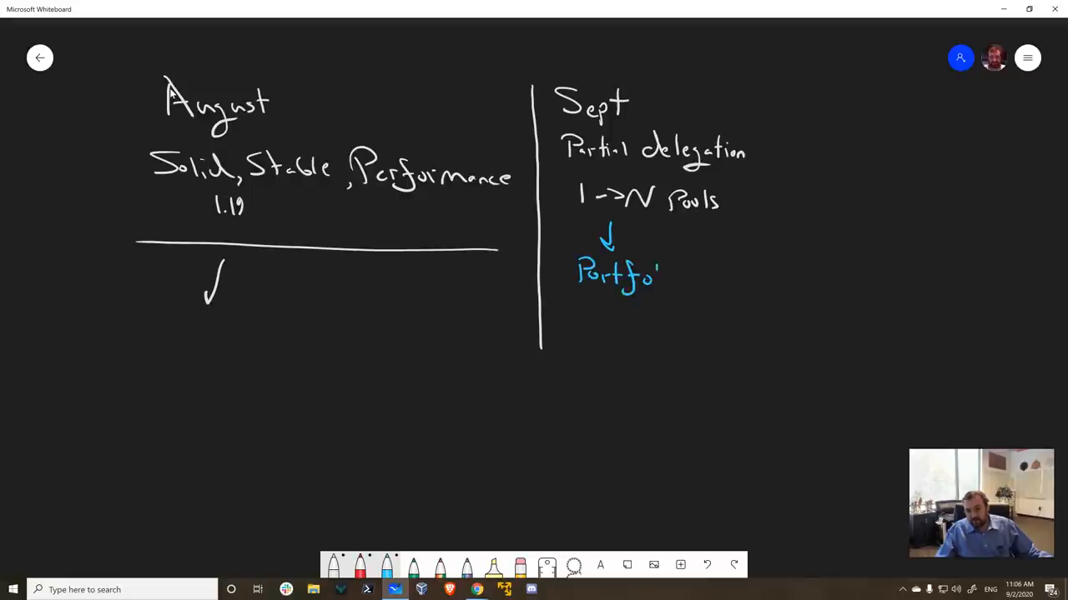
drag(655, 280, 680, 279)
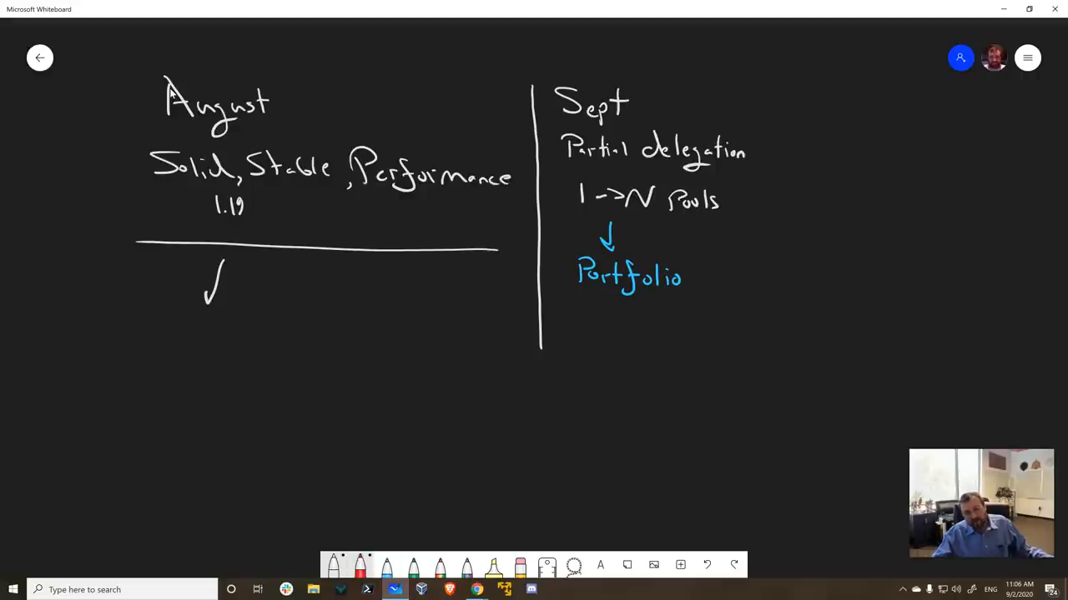
drag(567, 313, 601, 334)
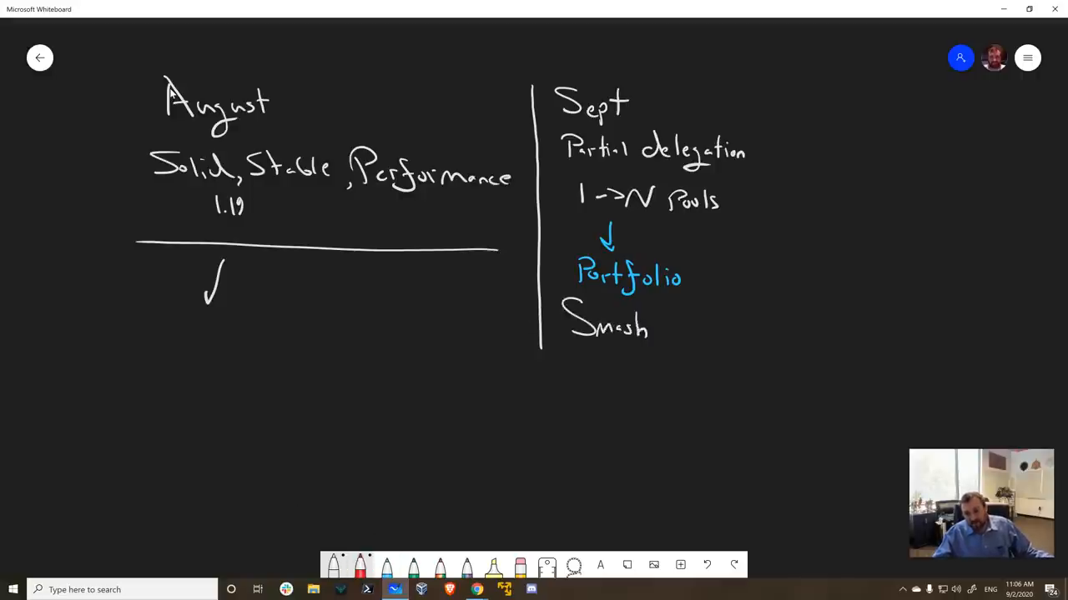
- Finish and underline 'Smash', then draw an arrow right to 'User driven'
drag(567, 344, 655, 342)
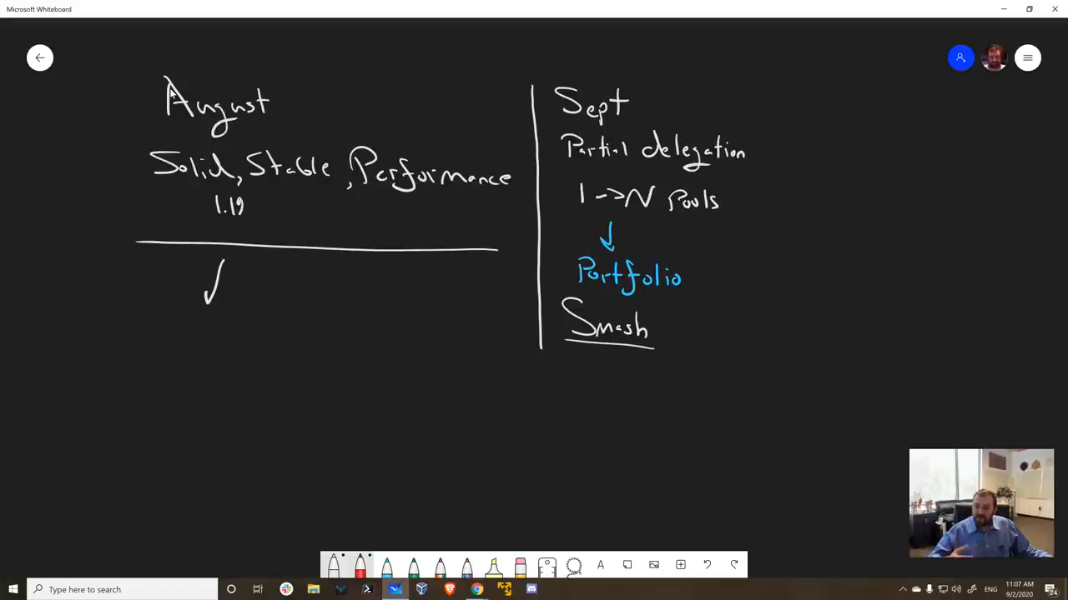
drag(658, 331, 677, 331)
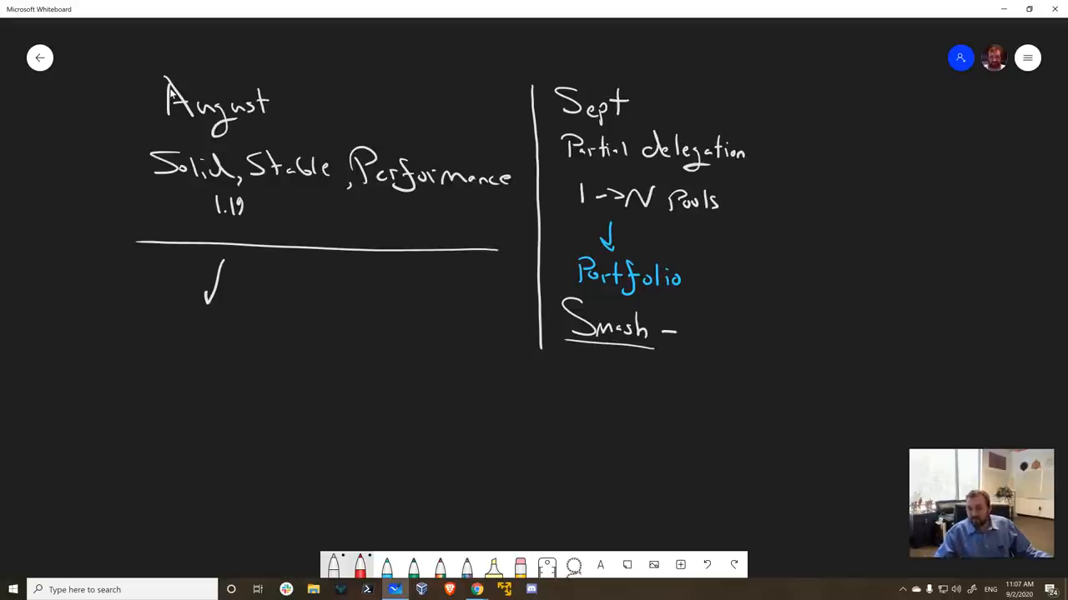
drag(675, 332, 734, 332)
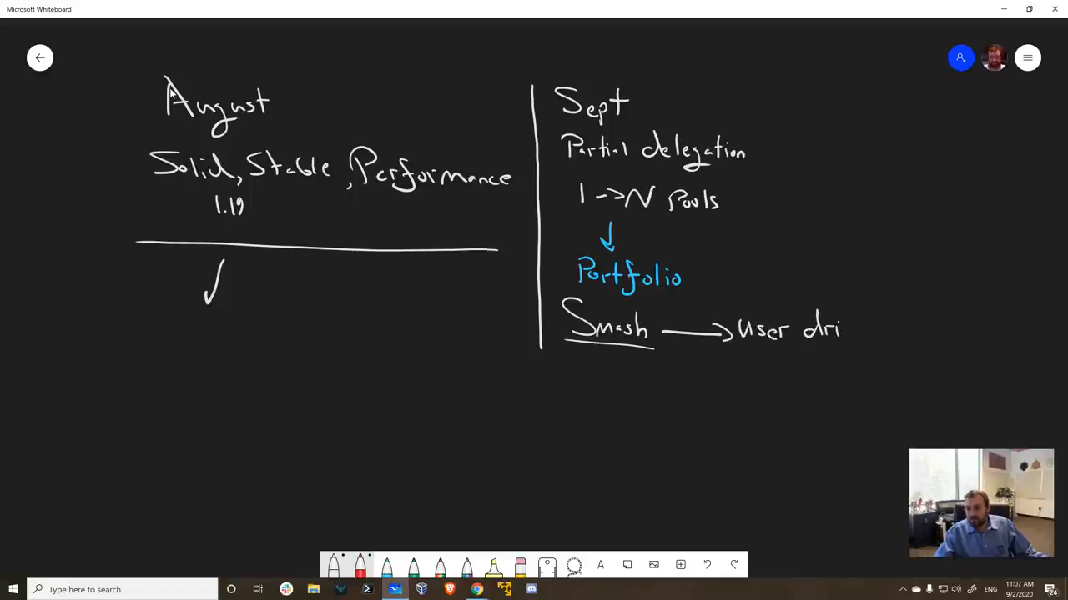
drag(842, 329, 872, 334)
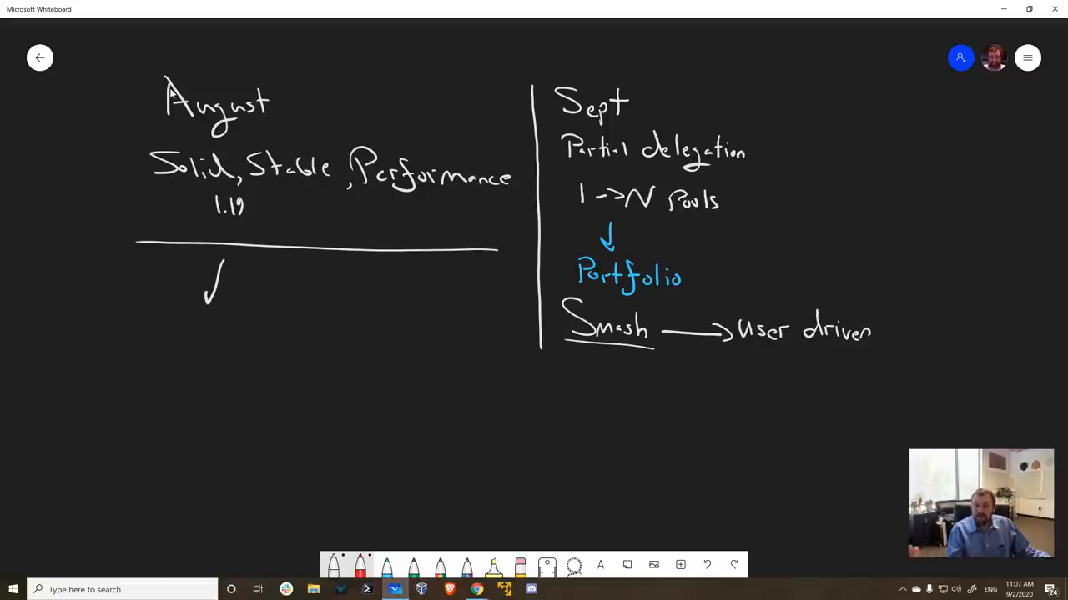
- Write 'IOG' under Smash, underline 'User driven', and write 'daedalus' beneath it
drag(569, 358, 584, 367)
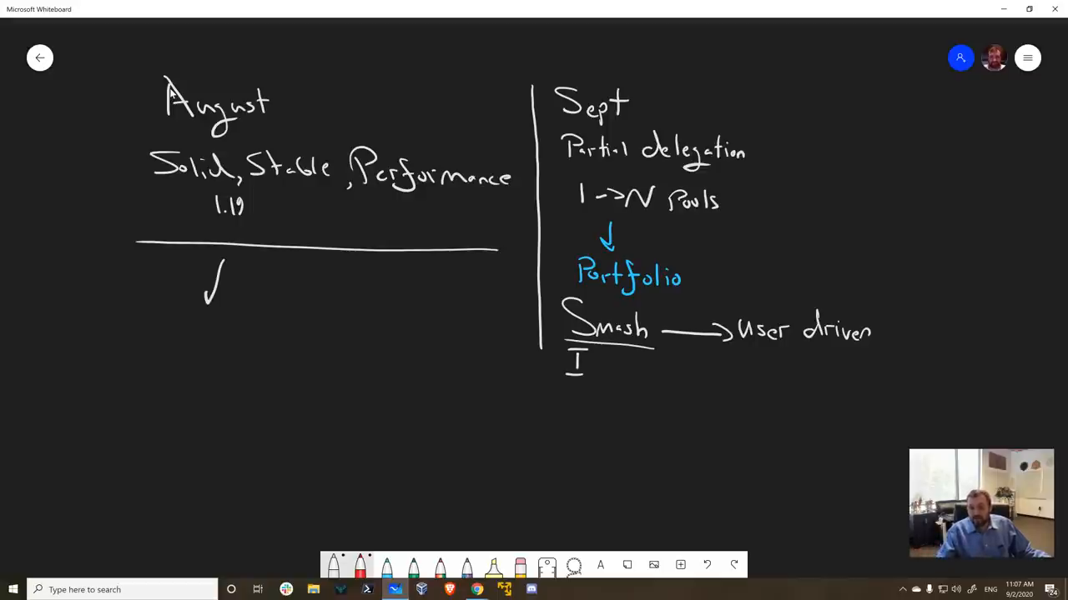
drag(584, 367, 621, 371)
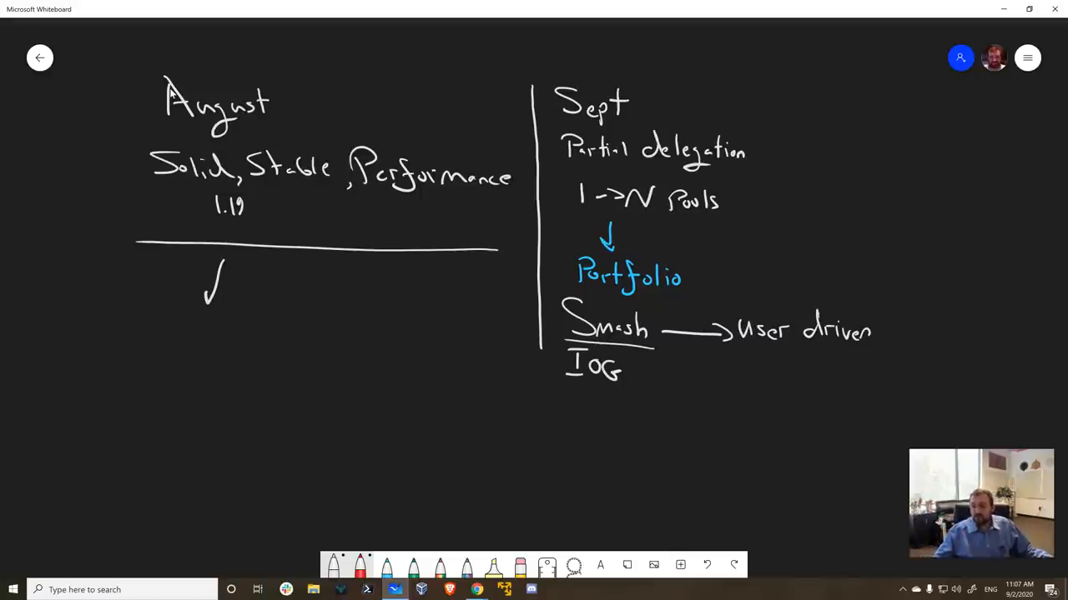
drag(755, 355, 863, 361)
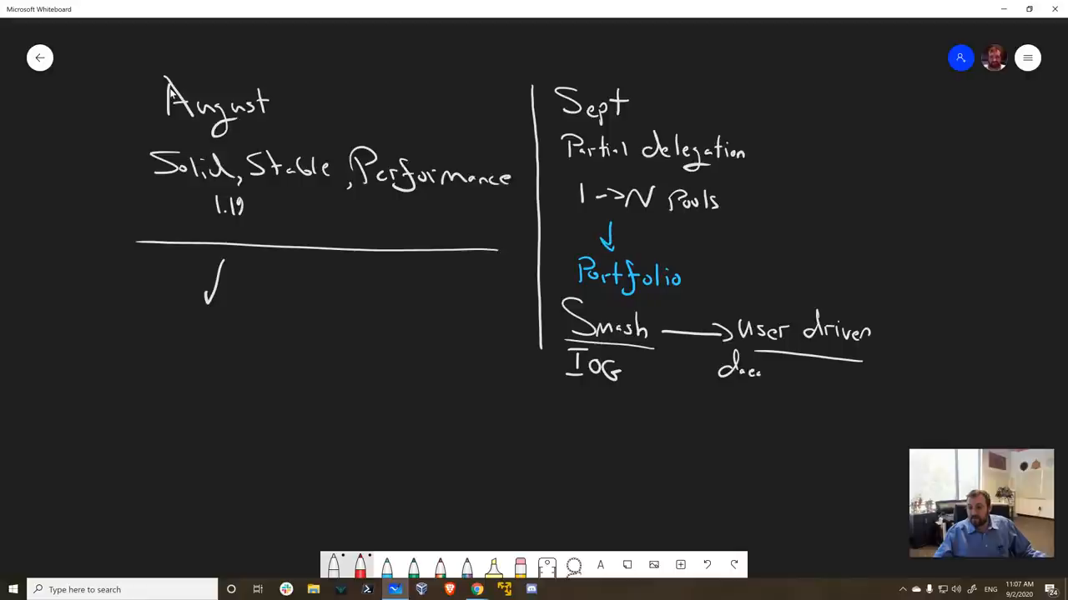
drag(755, 371, 800, 375)
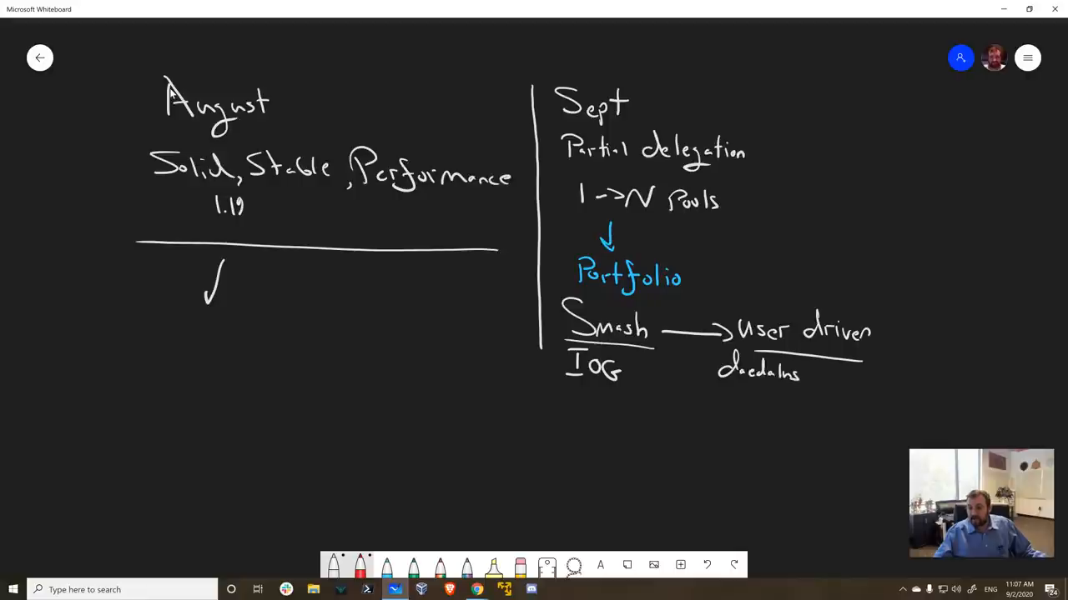
- Handwrite 'Presentation Stakepools' below the IOG and daedalus row
drag(542, 417, 580, 409)
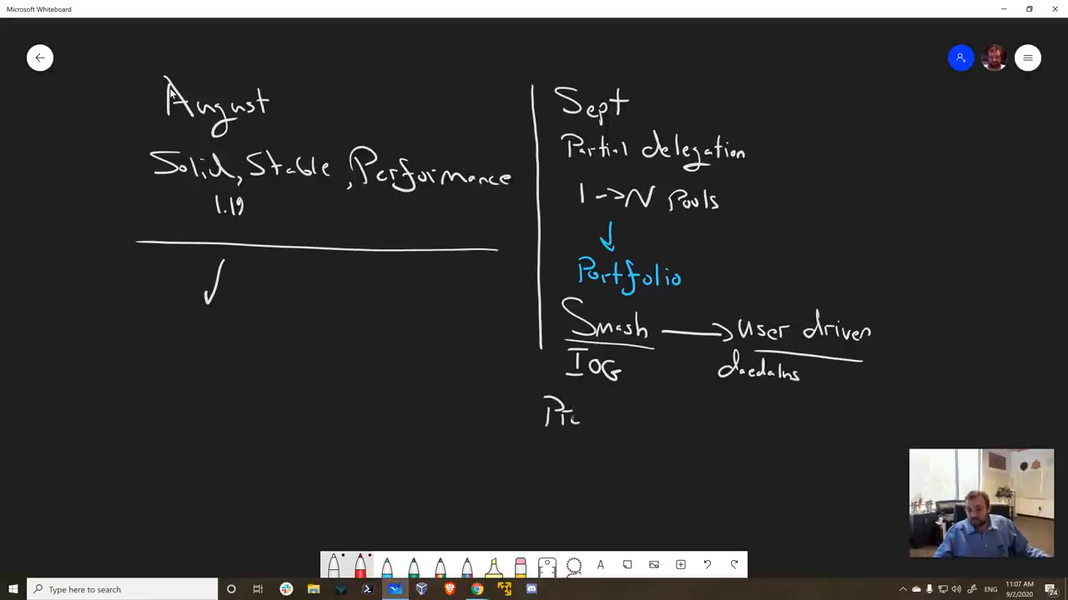
drag(584, 415, 634, 416)
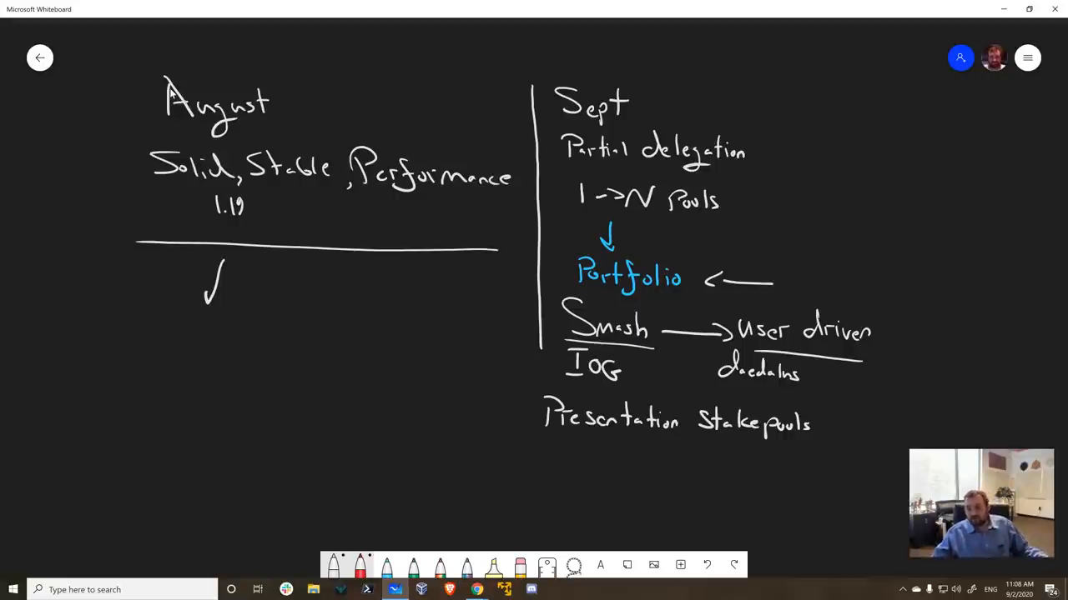
- Underline 'Presentation Stakepools' with a long arrow labelled 'UX / UI', and annotate Portfolio's arrow
drag(546, 446, 605, 447)
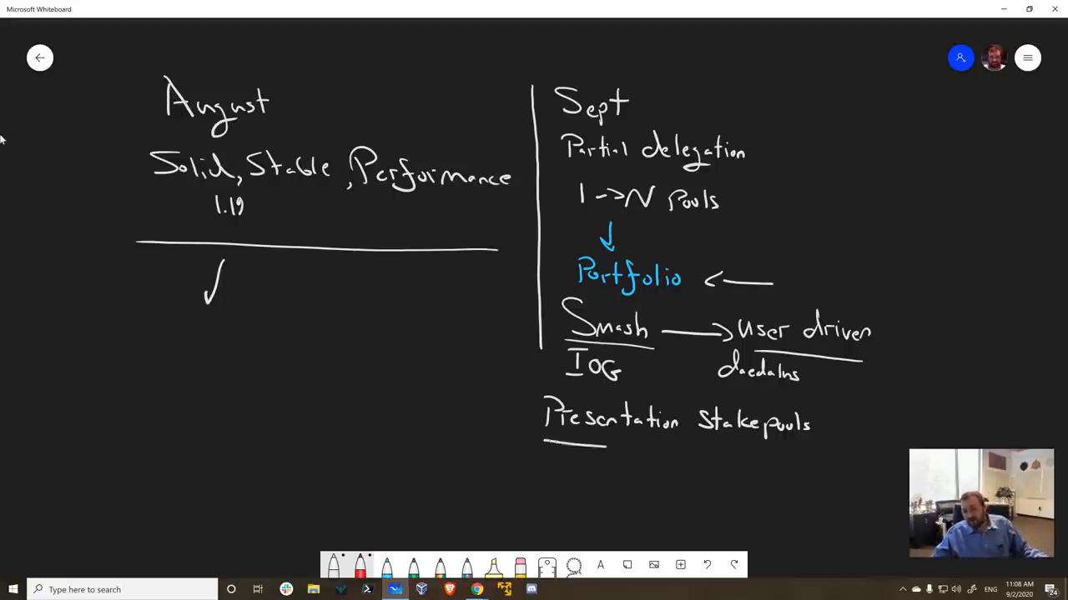
drag(546, 455, 859, 467)
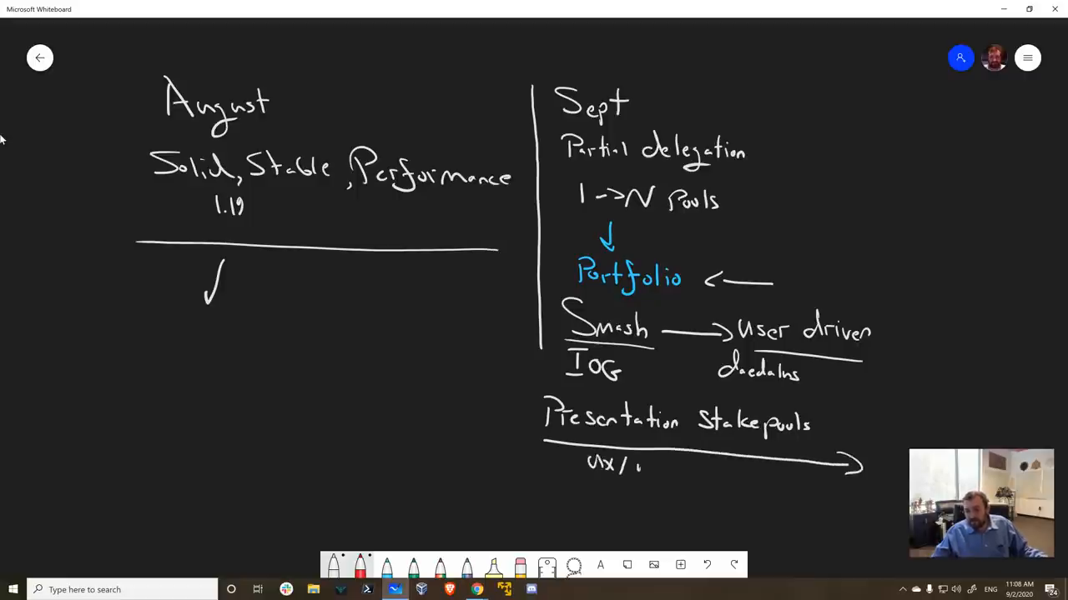
text(UI)
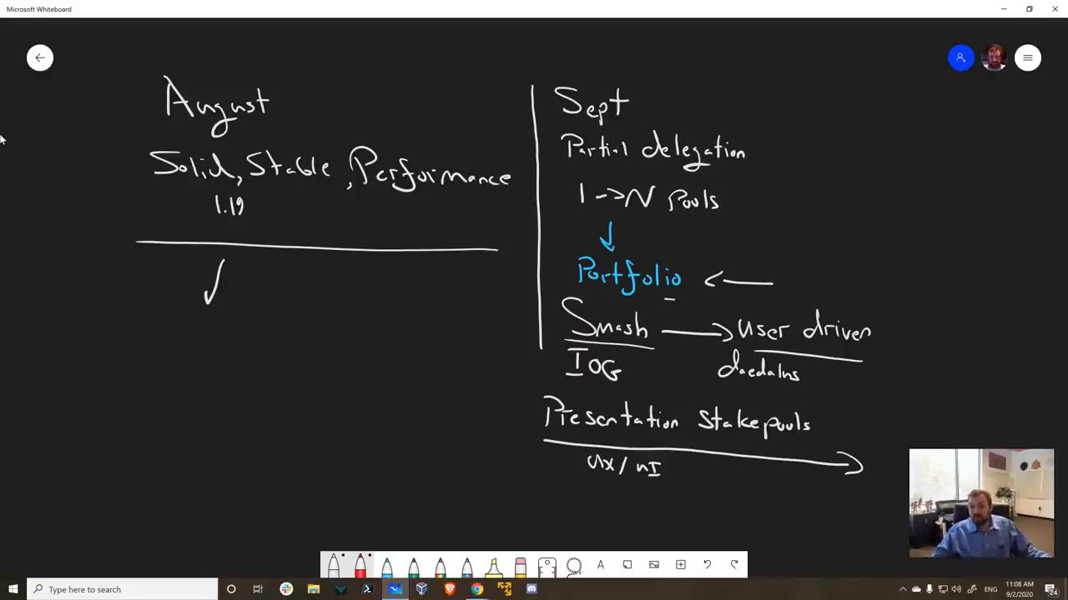
click(784, 279)
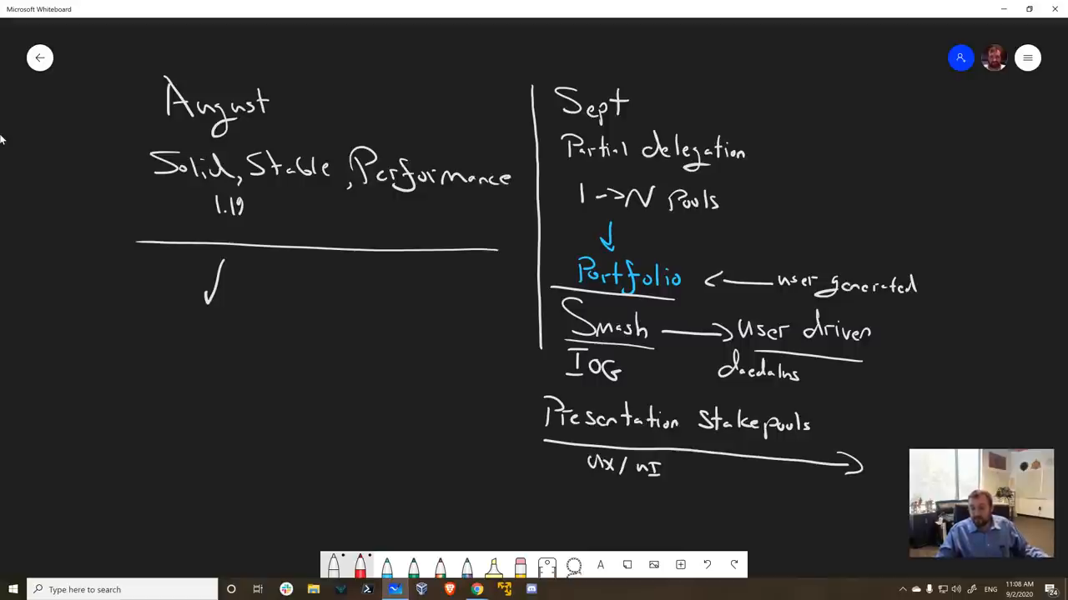
- Draw braces on both sides of the Presentation Stakepools block and underline 'UX / UI'
drag(513, 388, 513, 446)
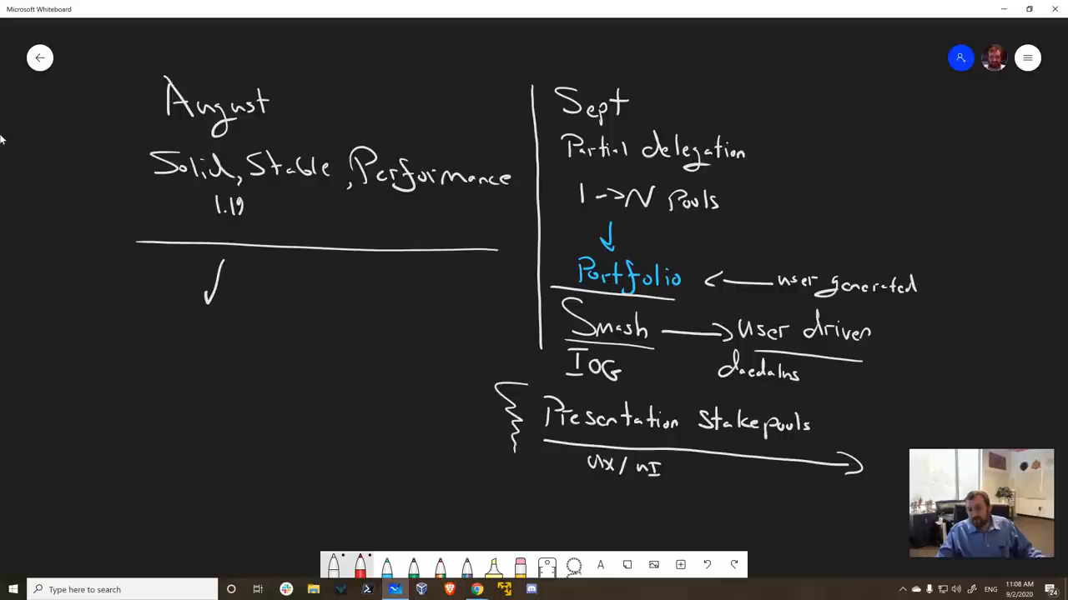
drag(871, 409, 872, 475)
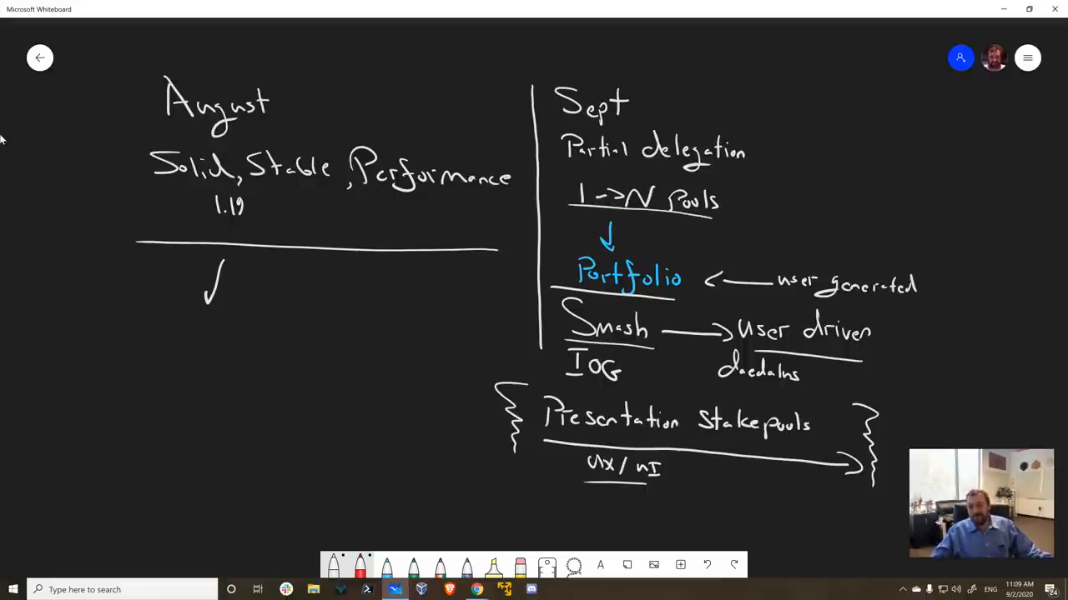
- Draw an arrow above Sept and write 'Vacuum Ledger, Trezor' pointing to 1->N Pools
drag(529, 57, 546, 57)
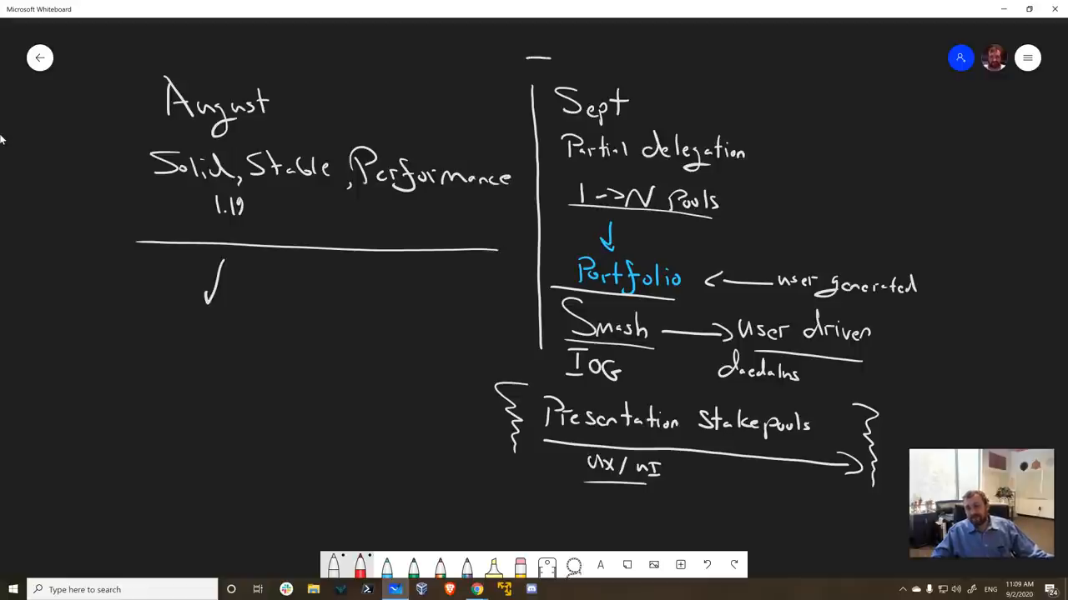
drag(546, 59, 642, 57)
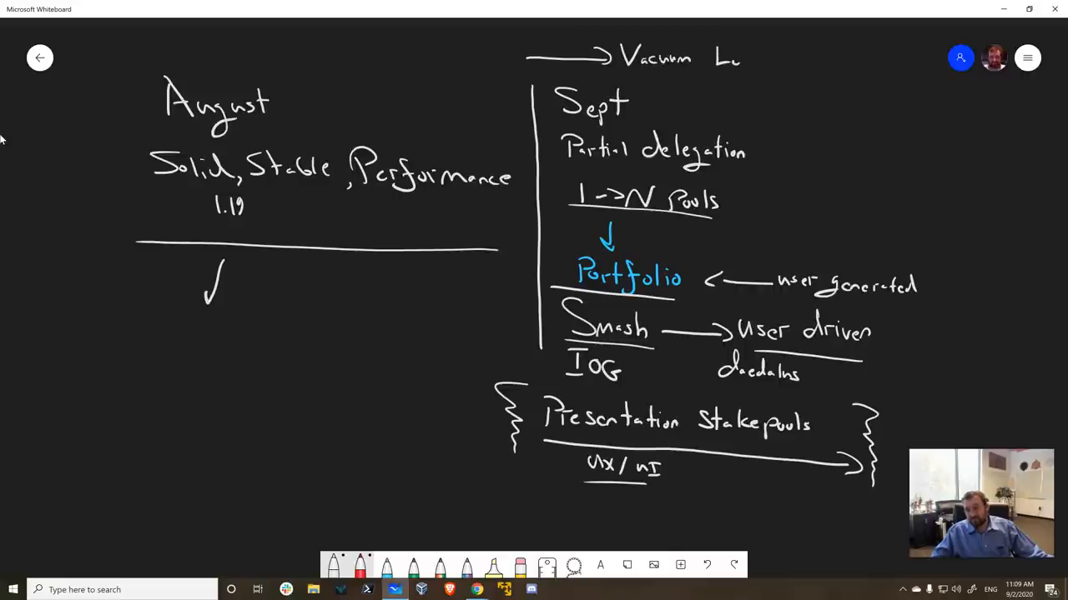
drag(726, 60, 784, 60)
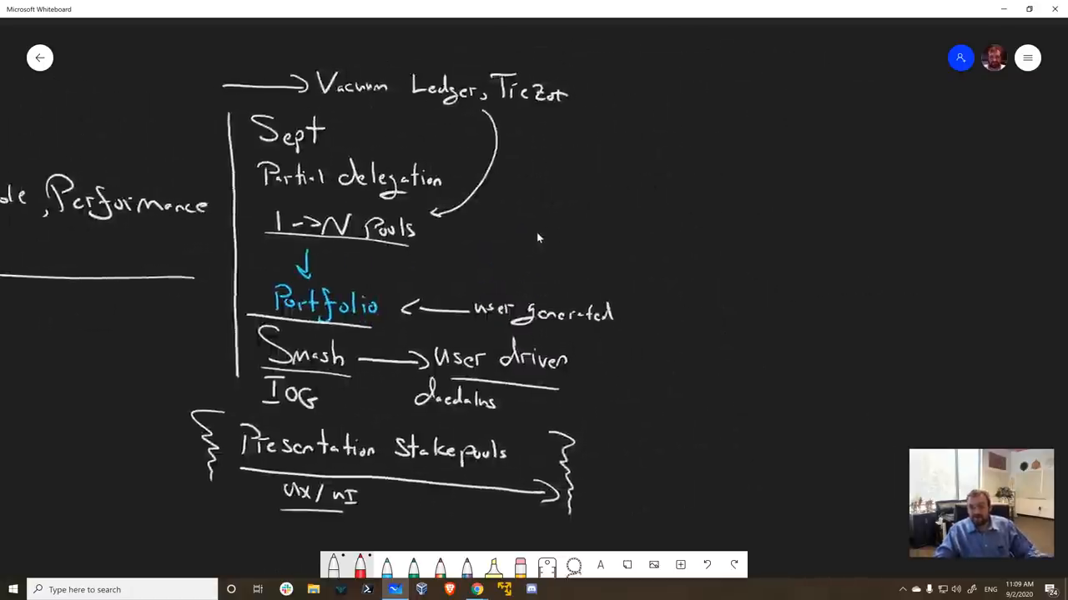
click(538, 138)
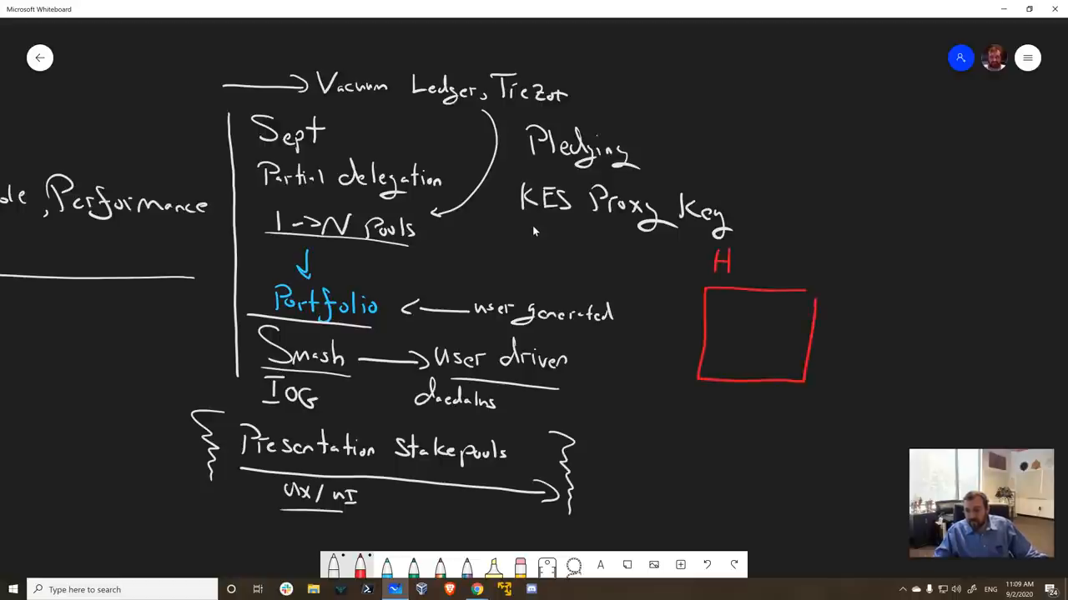
- Finish the Hot label, then draw a blue Cold box with 'Delegating' written above it
text(ot)
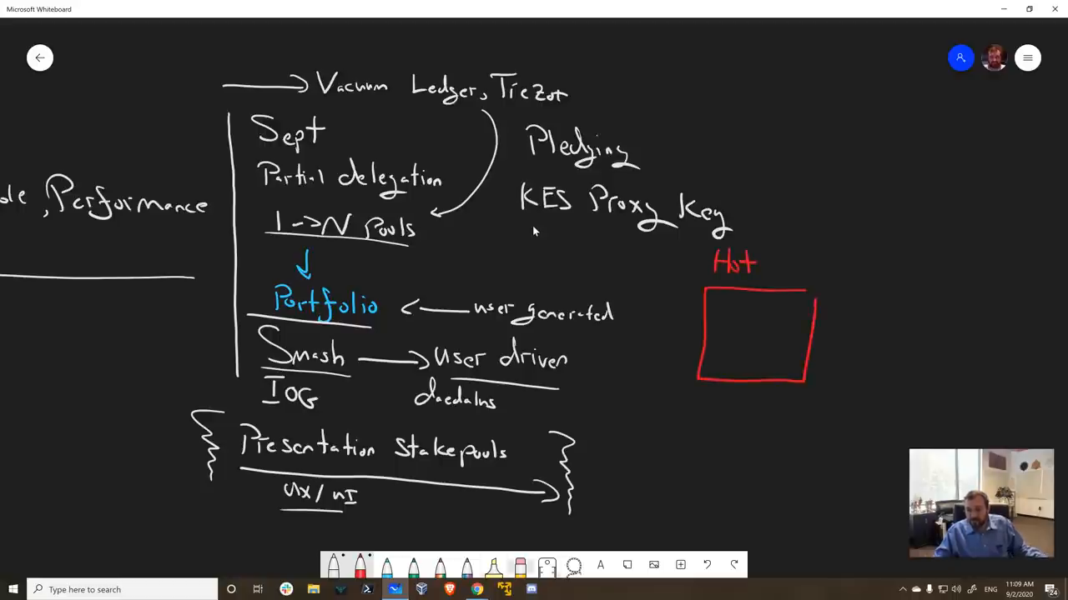
click(385, 565)
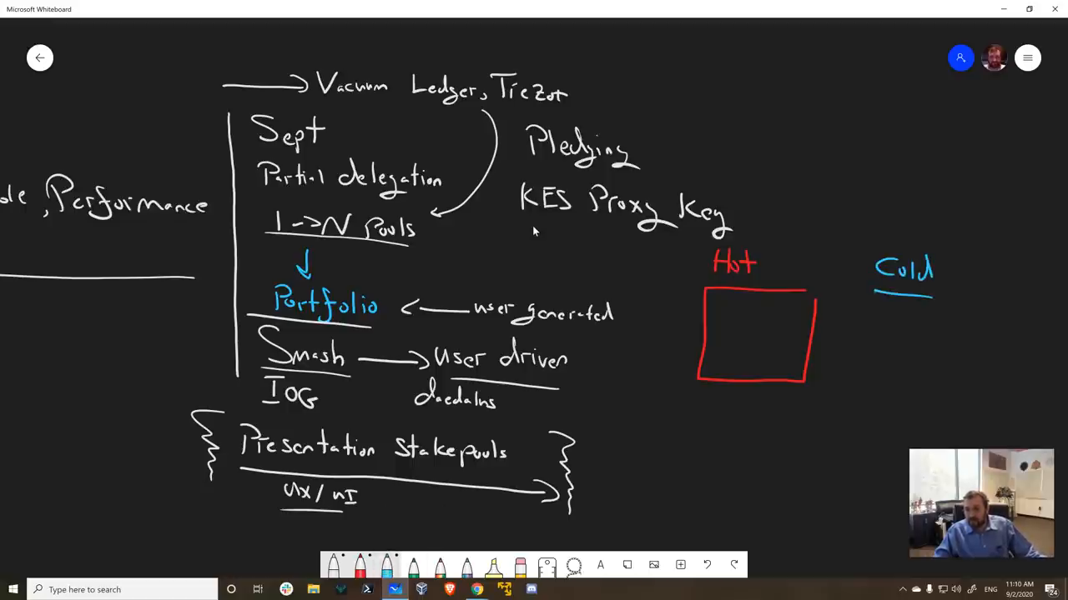
drag(872, 296, 984, 408)
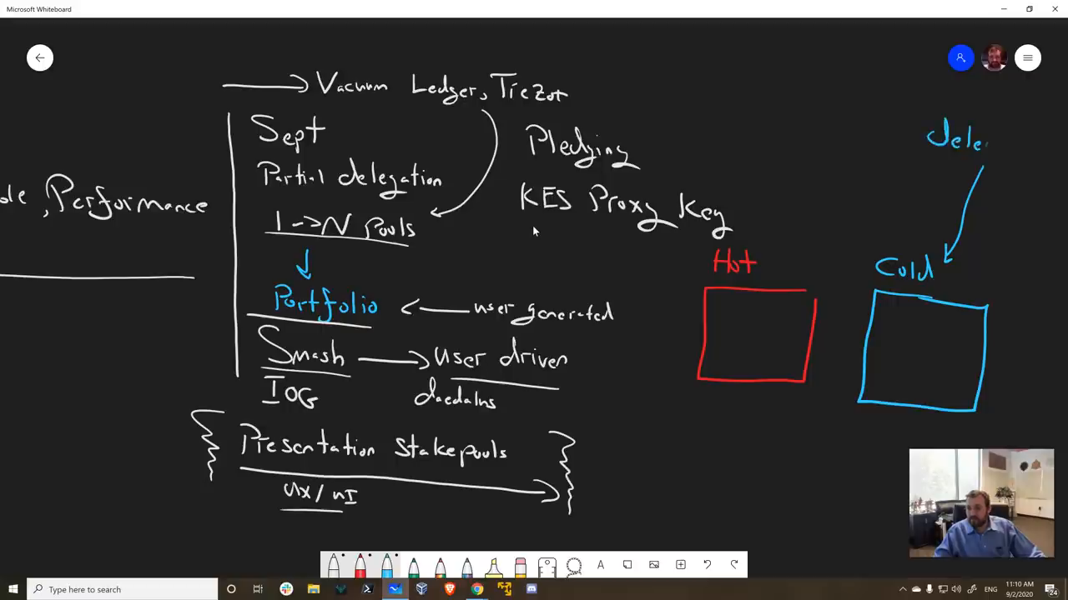
drag(976, 146, 1035, 150)
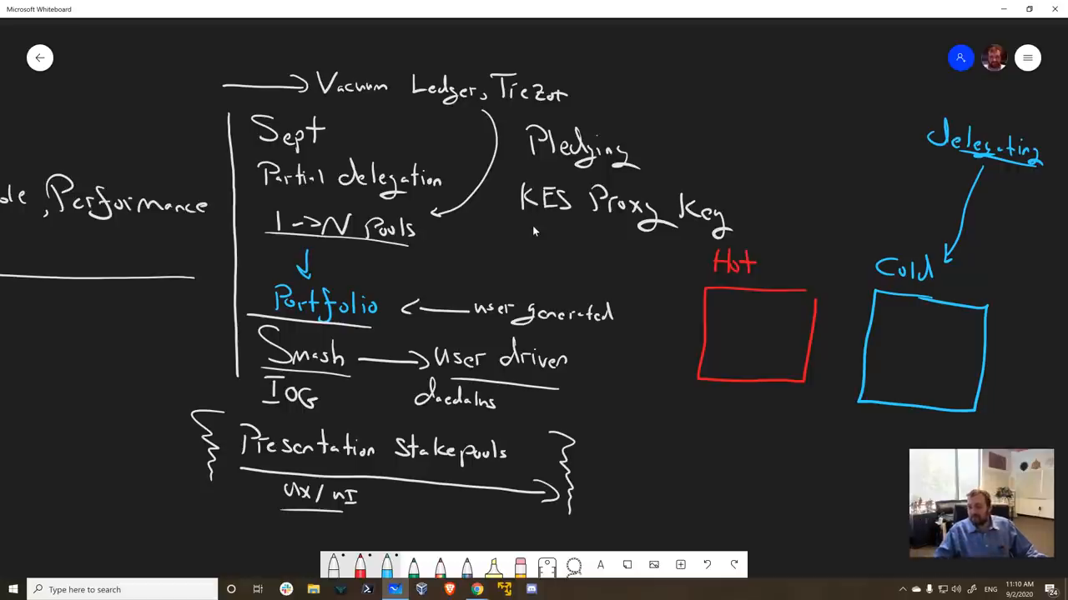
- Draw a line near the Cold box and strike diagonally through the red Hot box
drag(868, 421, 975, 424)
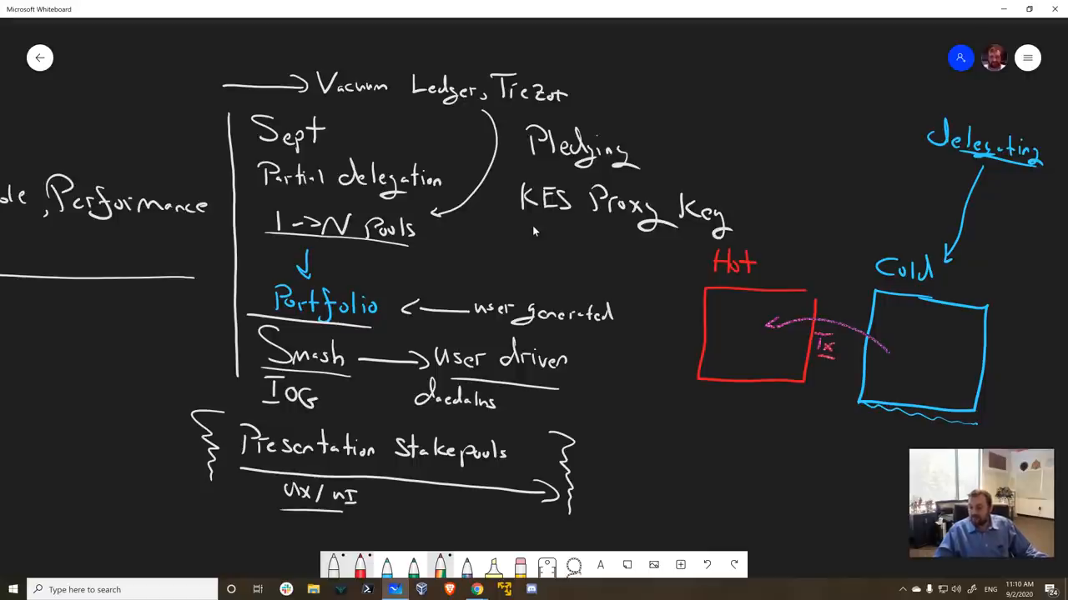
drag(638, 386, 826, 392)
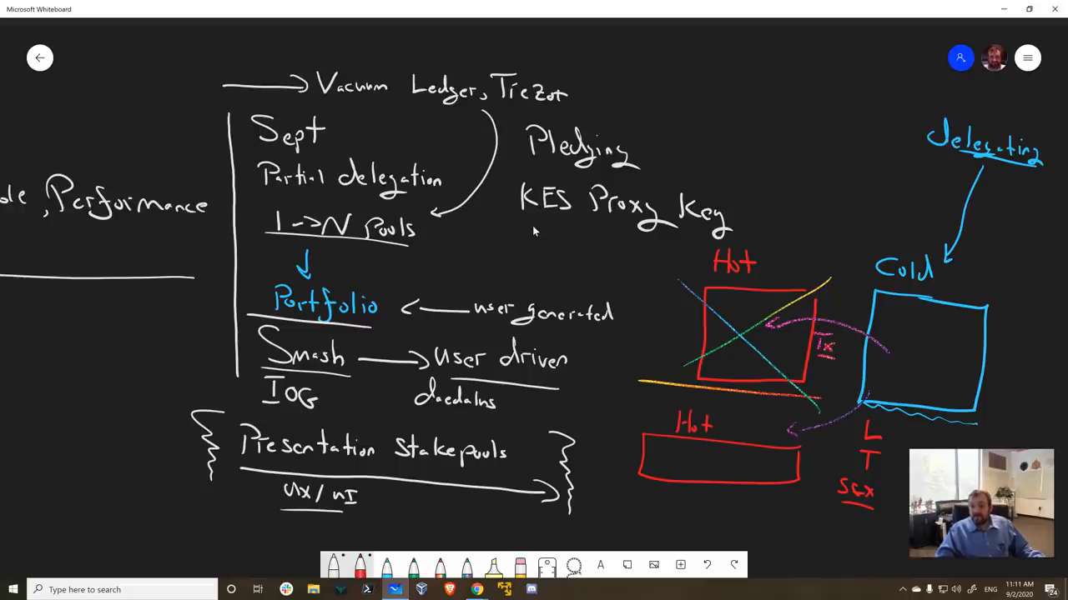
- Underline roadmap items such as Vacuum in red and enter the text 'Bey'
drag(575, 96, 663, 107)
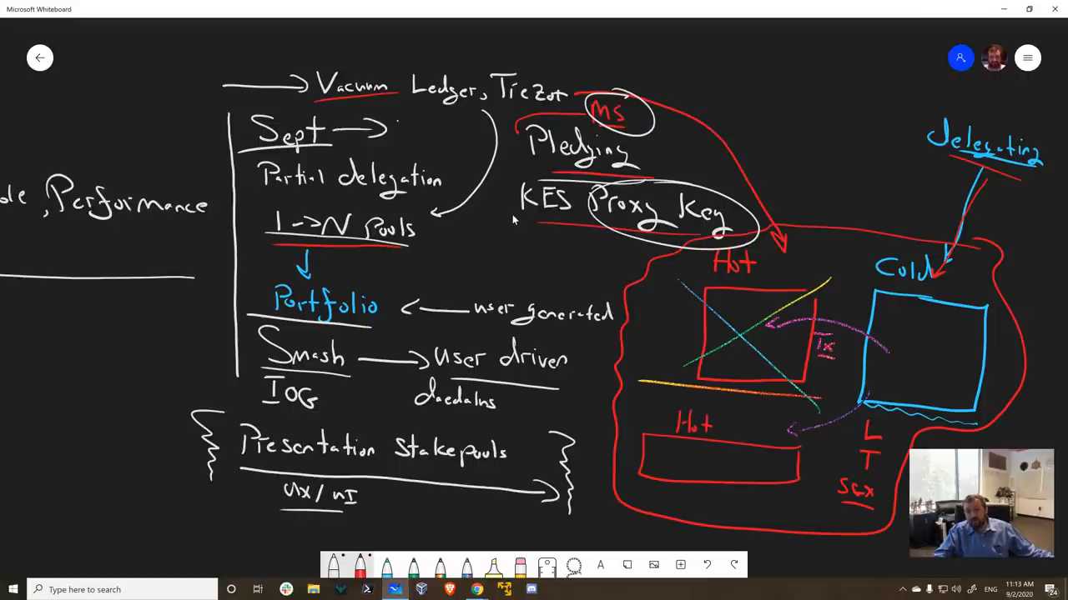
text(Bey)
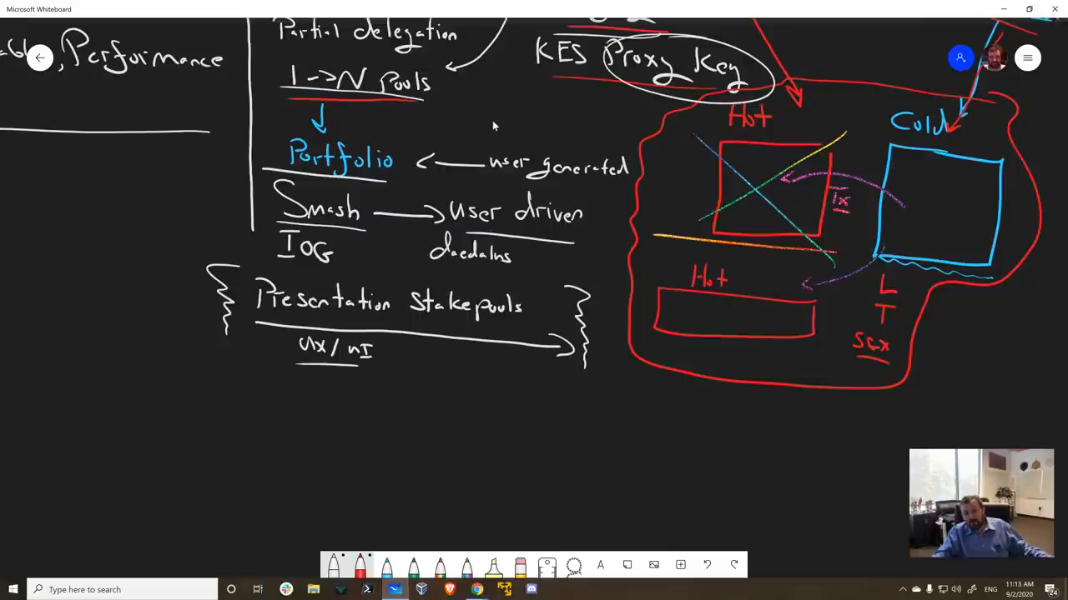
- Handwrite 'Parameters a0, d, K' below the stake-pool notes
drag(283, 376, 333, 413)
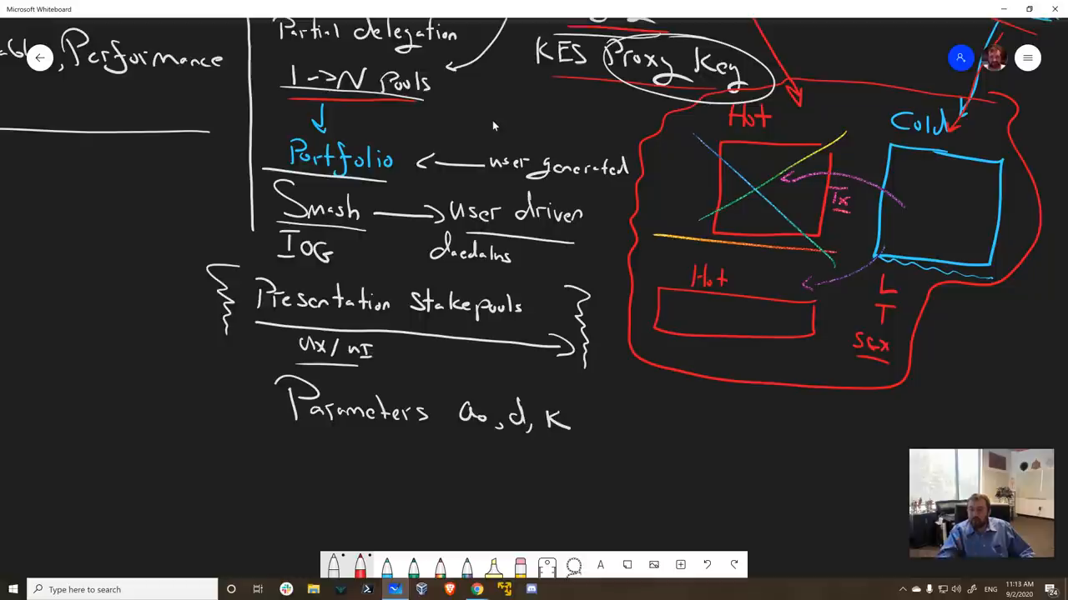
mouse_move(275, 100)
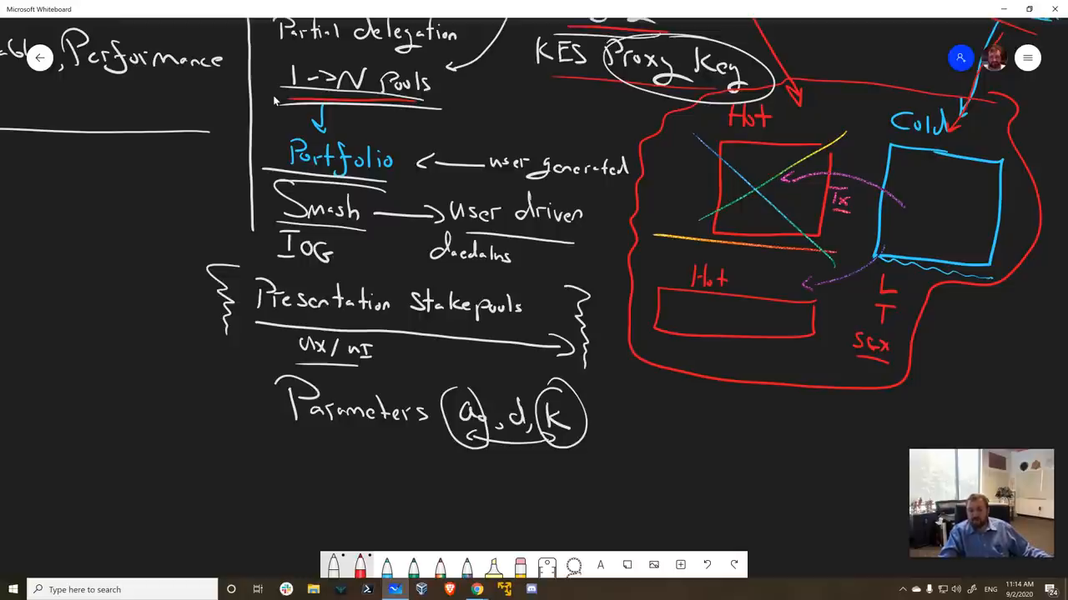
- Underline Parameters, write 'environ', label the Smash/IOG bracket Ranking, and add Beyond after Sept
drag(288, 434, 630, 451)
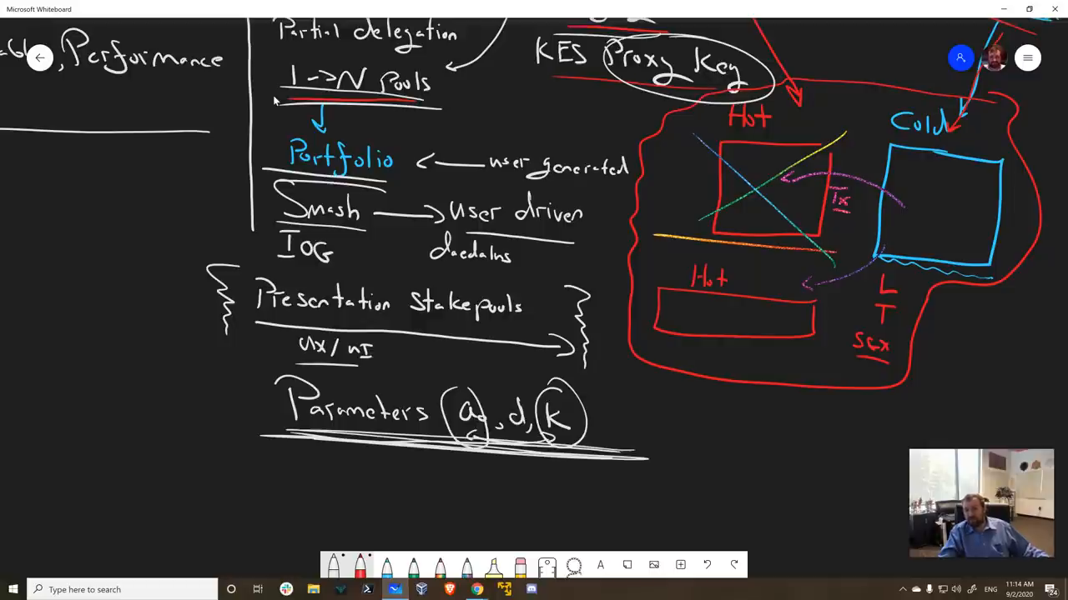
text(environ)
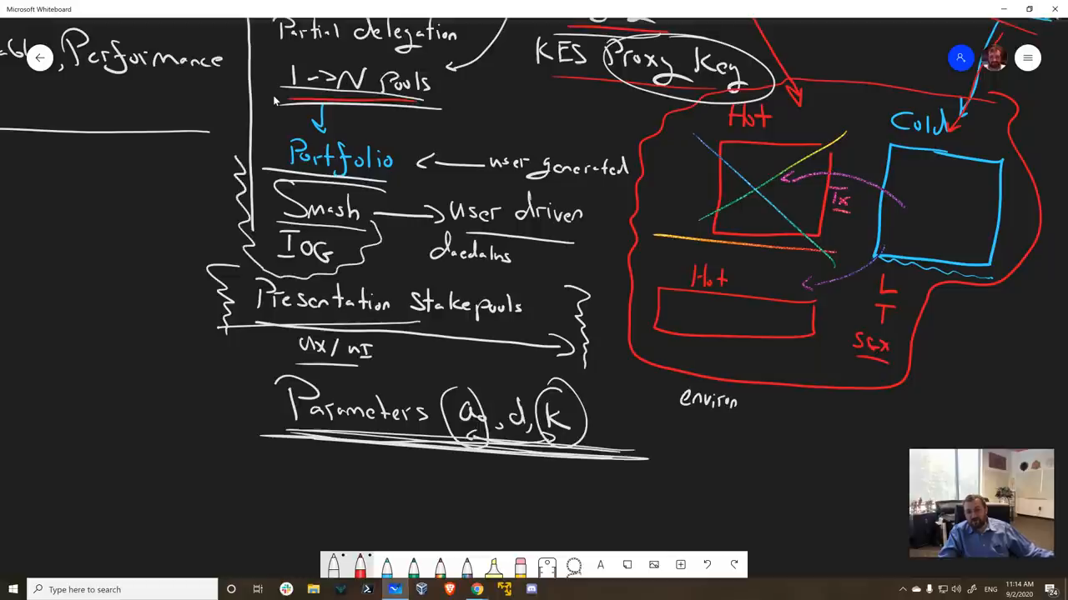
drag(133, 213, 171, 246)
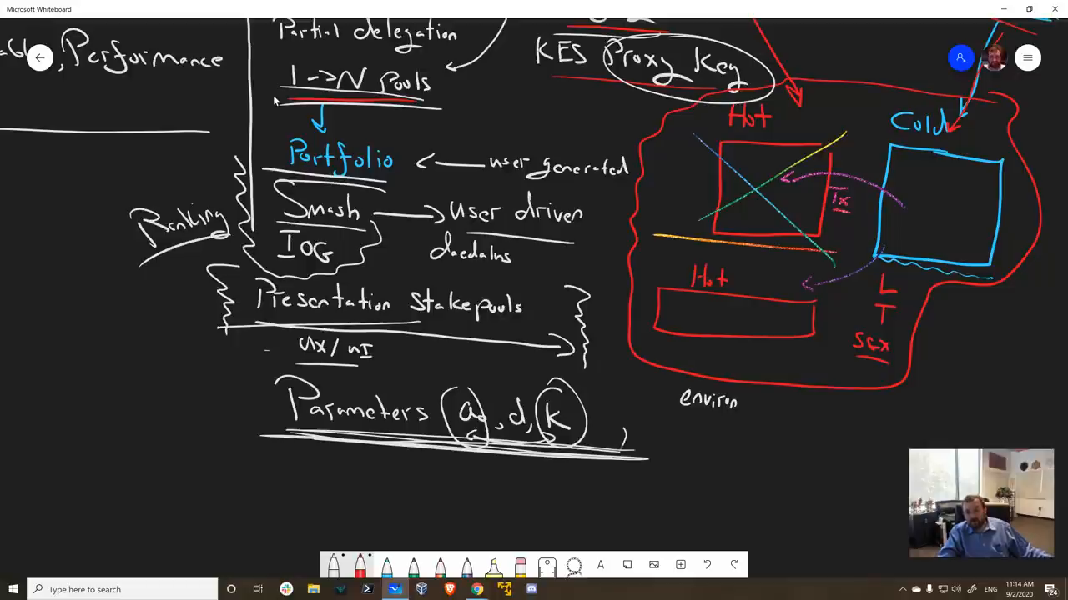
drag(201, 384, 626, 454)
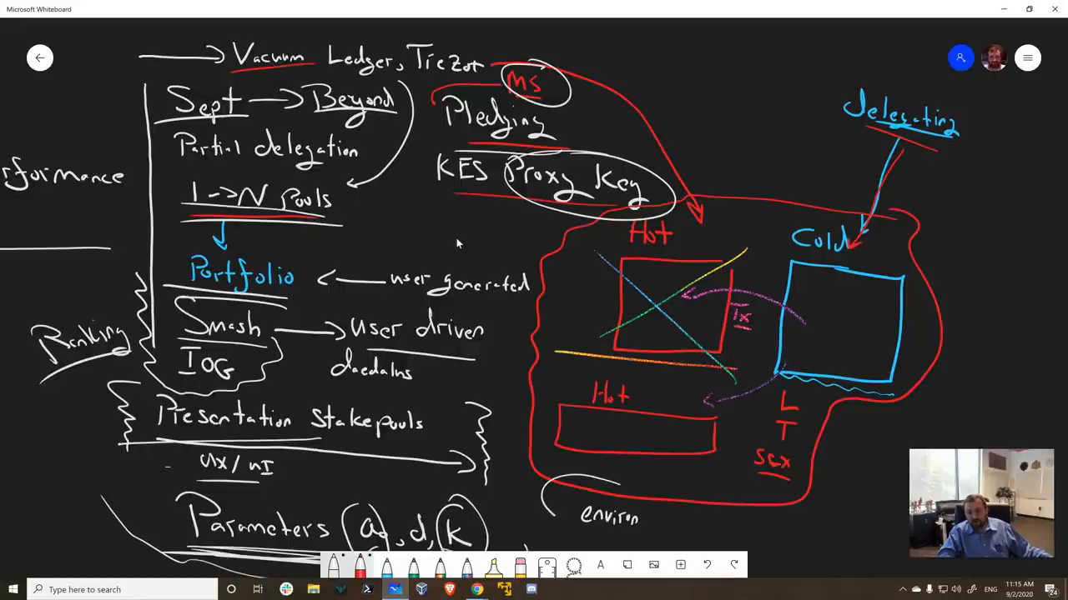
- Draw a white circle around 'environ' below the red outline
drag(542, 492, 659, 517)
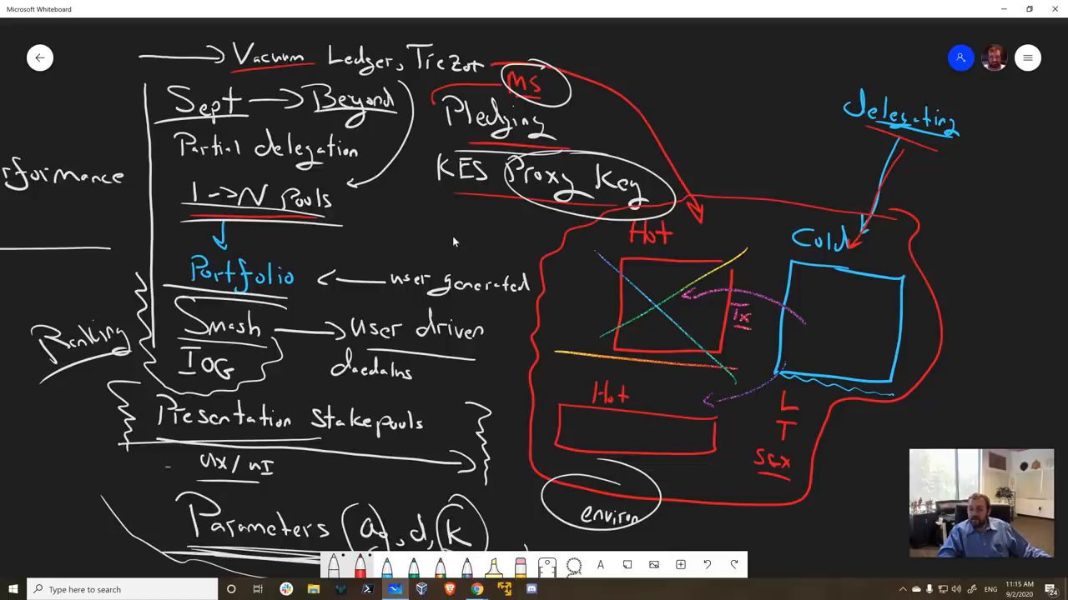
mouse_move(488, 260)
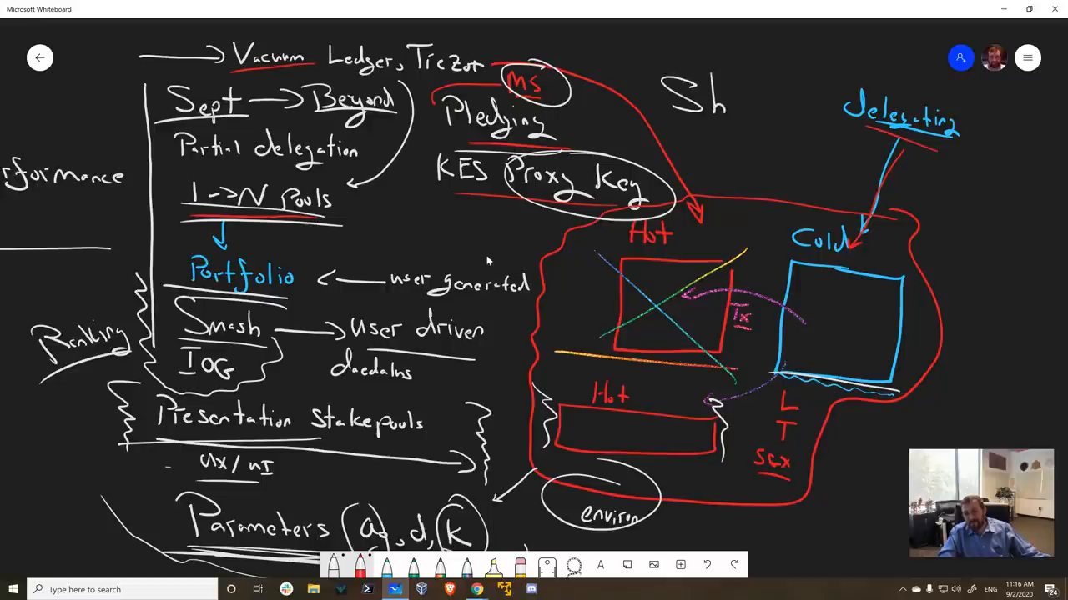
- Handwrite 'Sh' in the empty area above the diagram, left of Delegating
drag(725, 109, 784, 108)
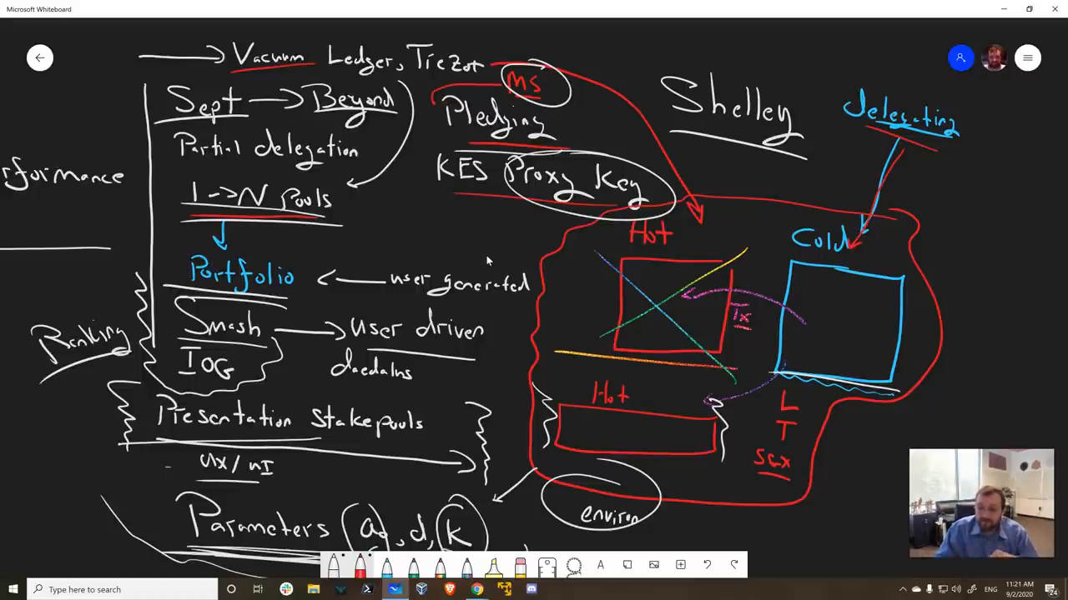
mouse_move(450, 375)
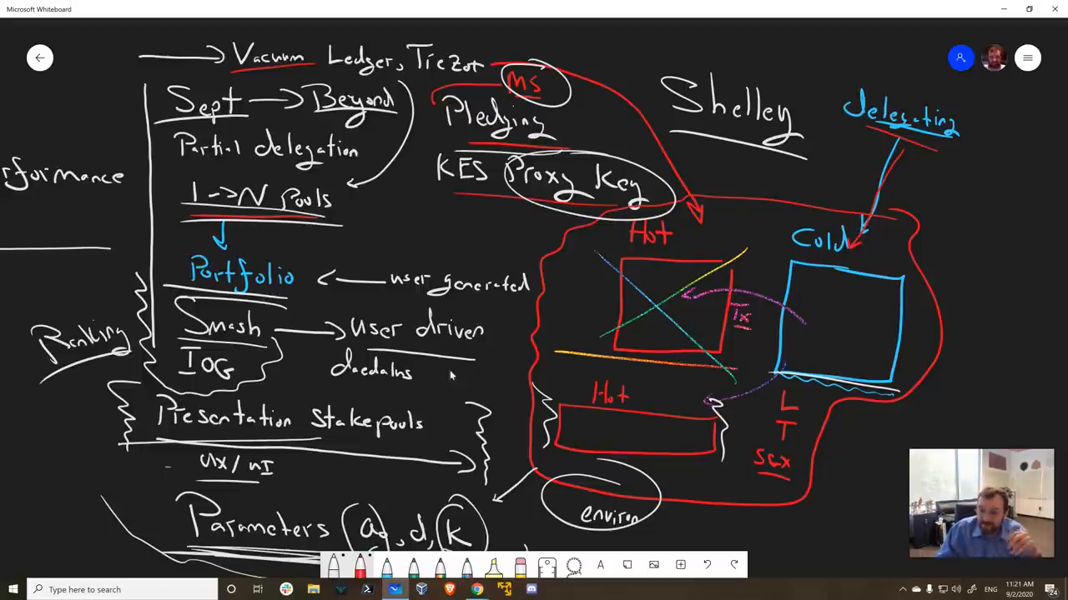
mouse_move(477, 590)
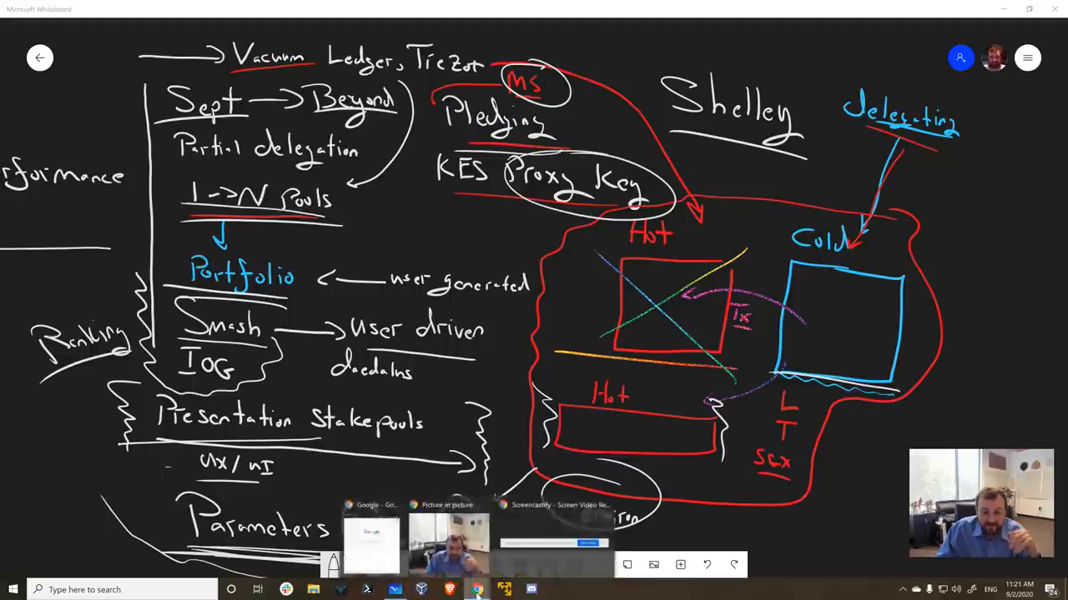